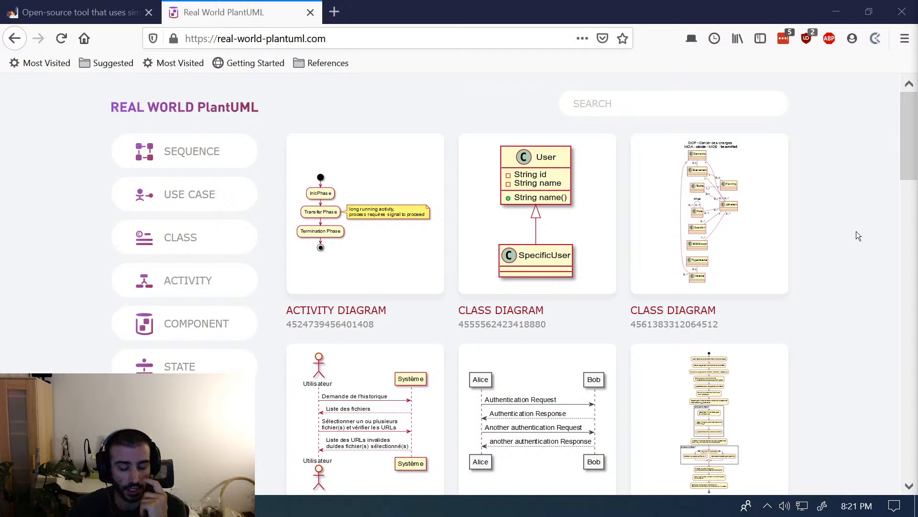
pyautogui.moveTo(352, 178)
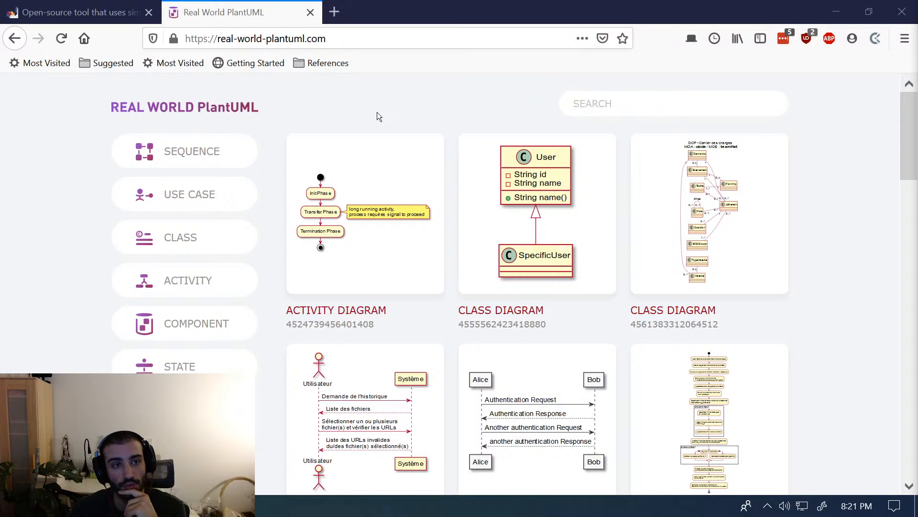
pyautogui.moveTo(357, 377)
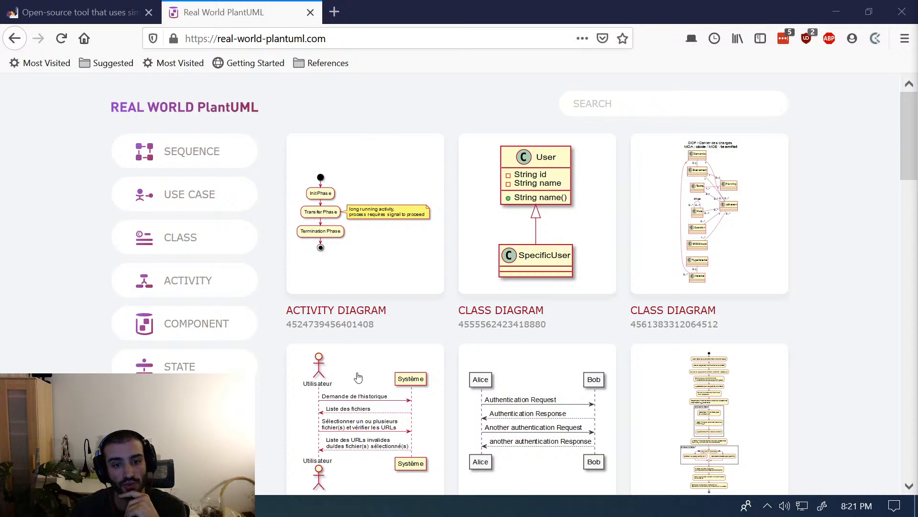
# - Open the French sequence diagram example and view its PlantUML source
pyautogui.scroll(-3)
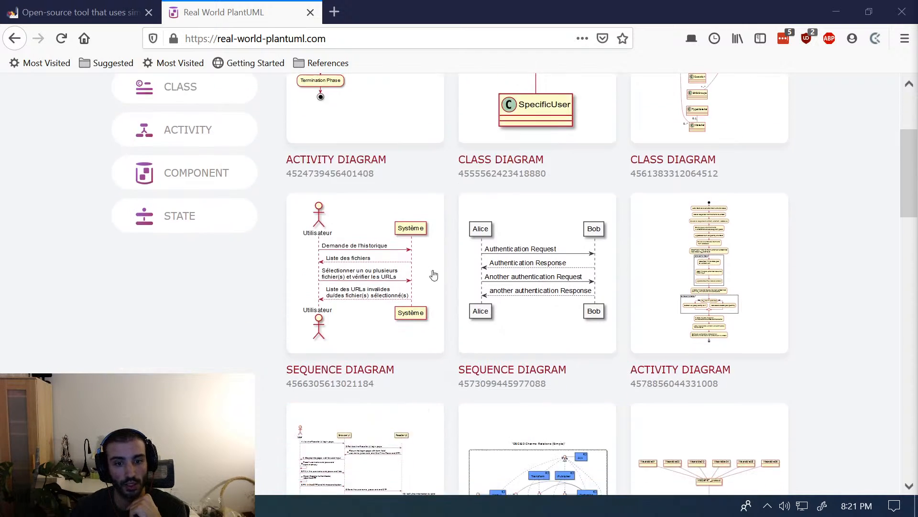
pyautogui.click(364, 274)
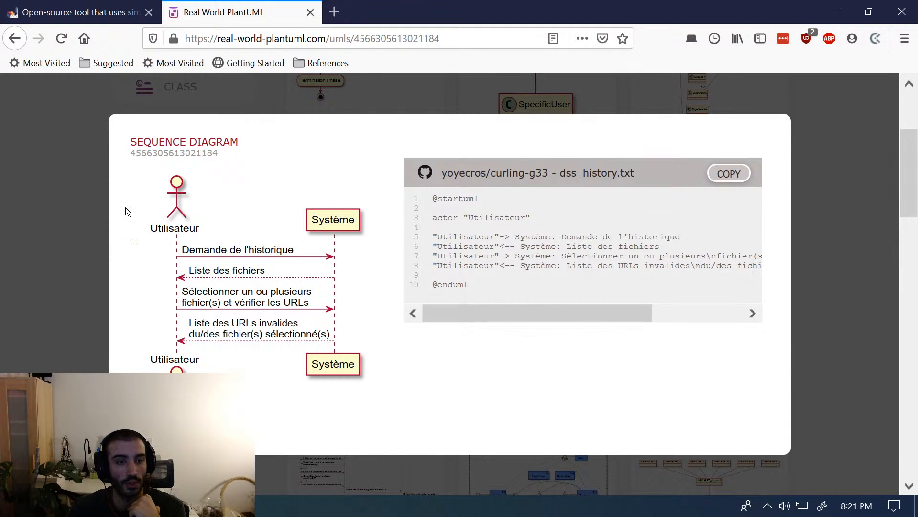
pyautogui.click(679, 236)
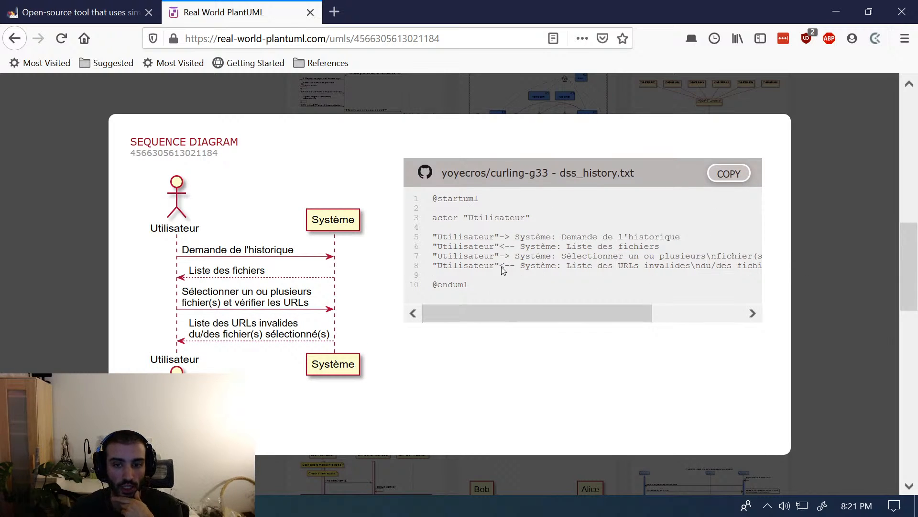
pyautogui.moveTo(287, 332)
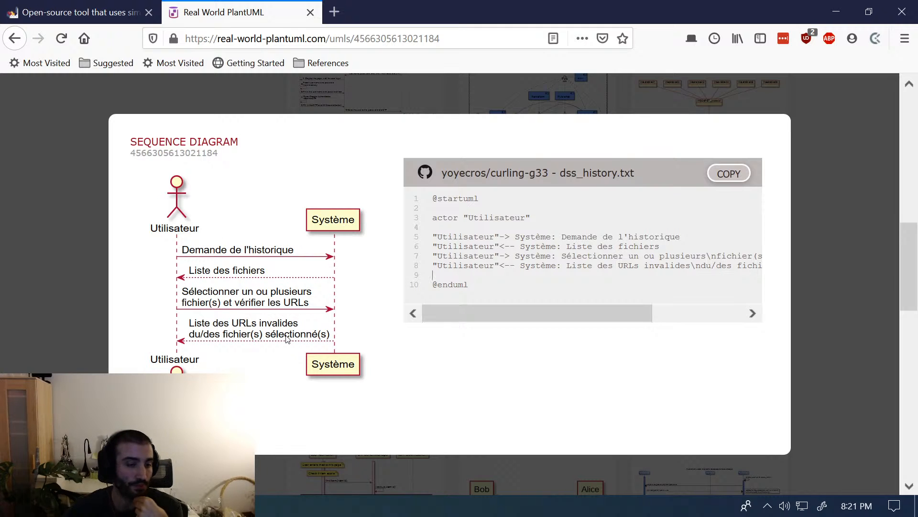
pyautogui.moveTo(287, 333)
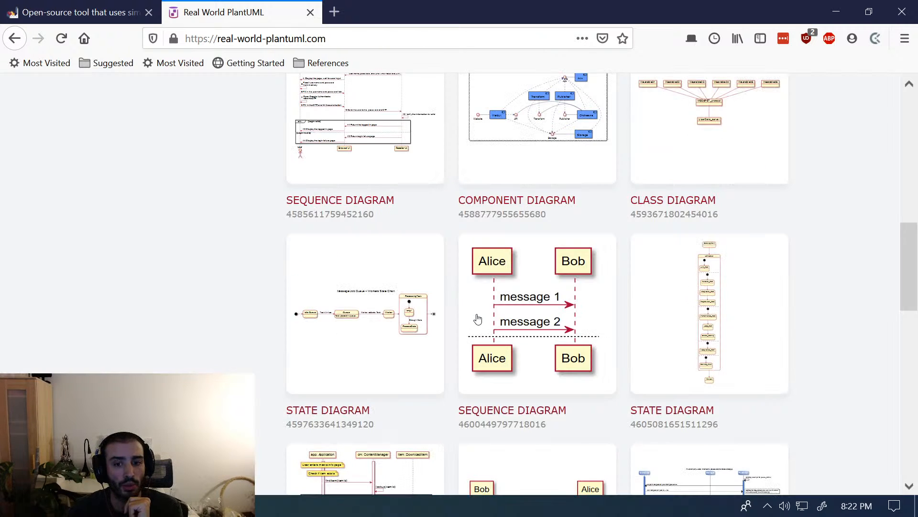
# - Filter the gallery to use case diagrams and open the game flow example with GamePlay, Combat, Inventory, Purchasing
pyautogui.scroll(3)
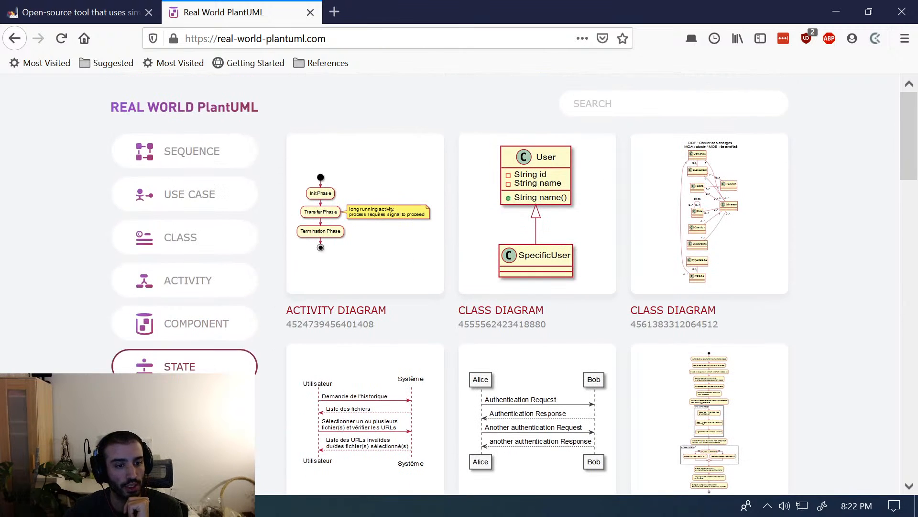
pyautogui.moveTo(184, 151)
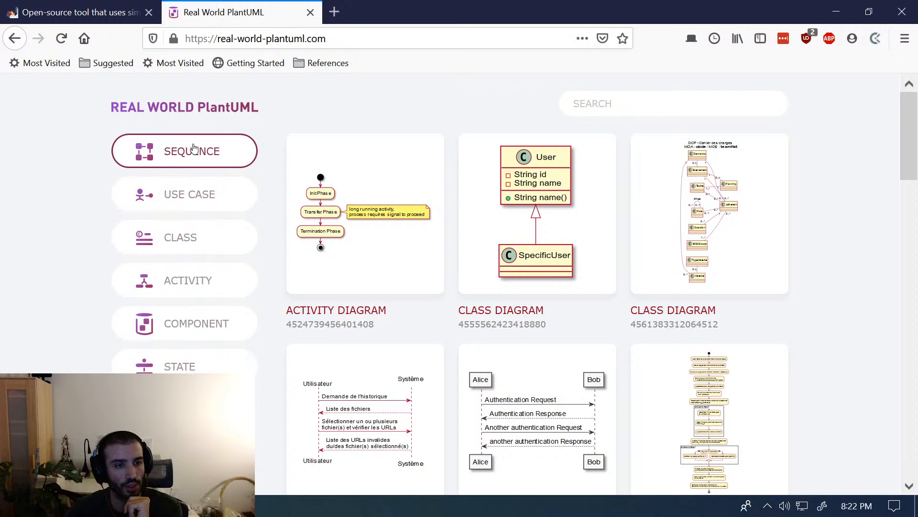
pyautogui.click(183, 150)
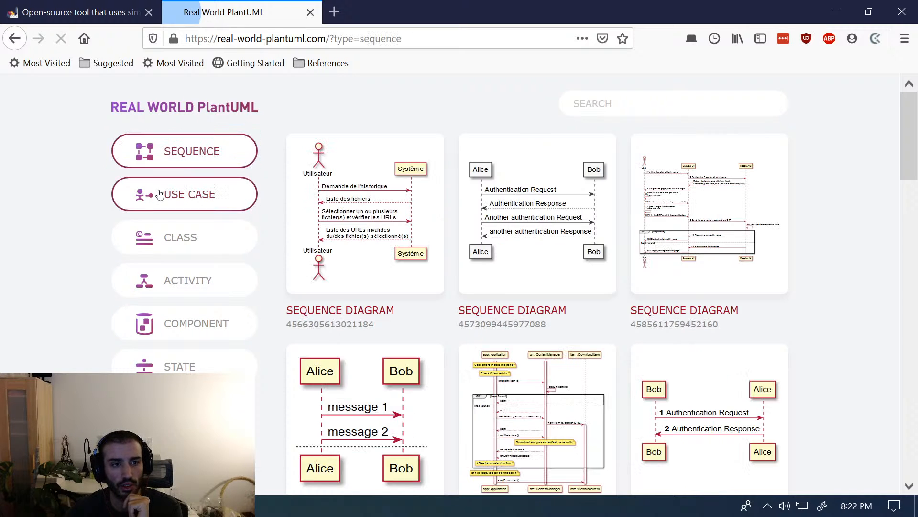
pyautogui.click(184, 194)
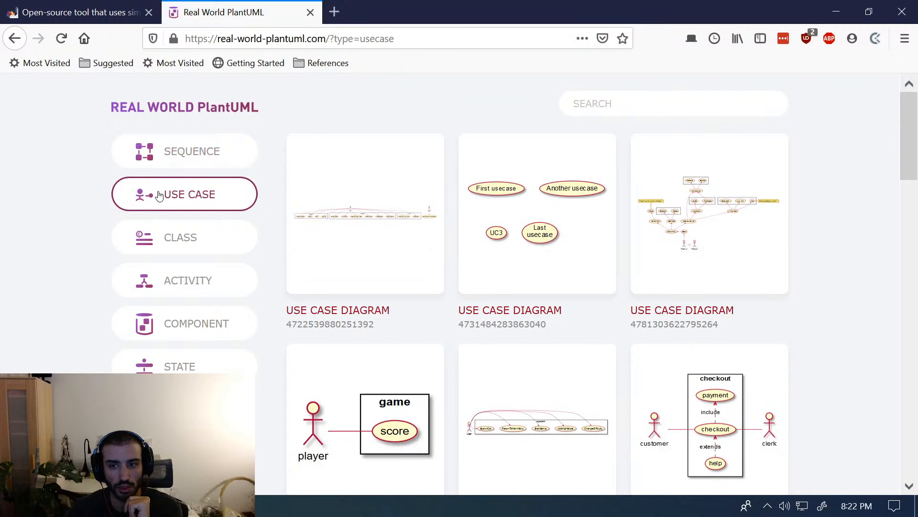
pyautogui.click(709, 213)
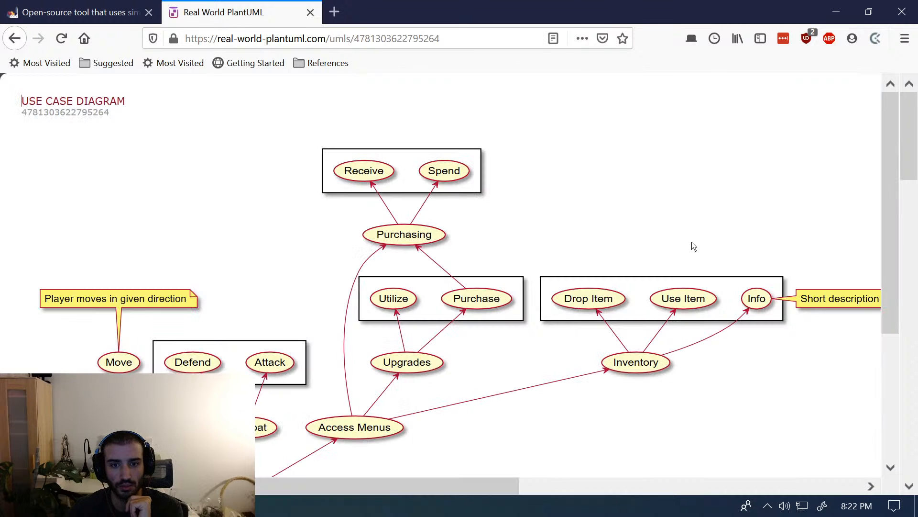
pyautogui.scroll(-3)
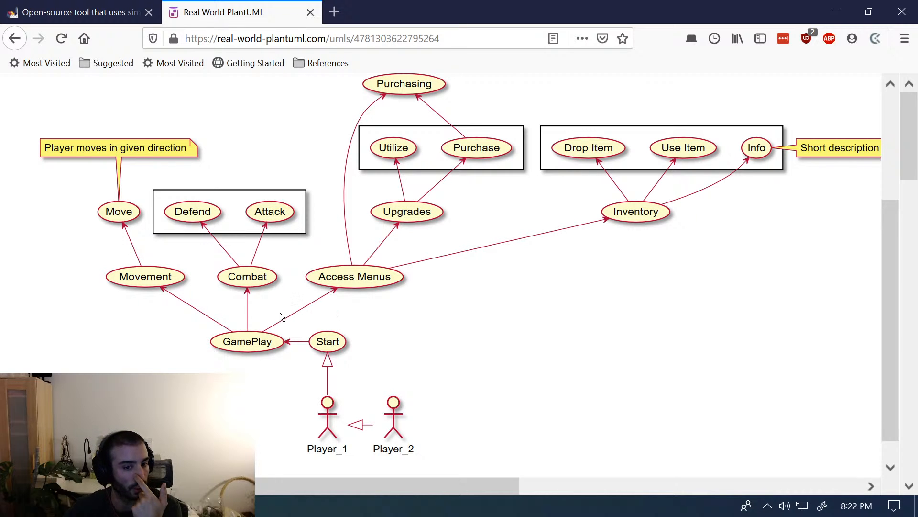
pyautogui.moveTo(250, 350)
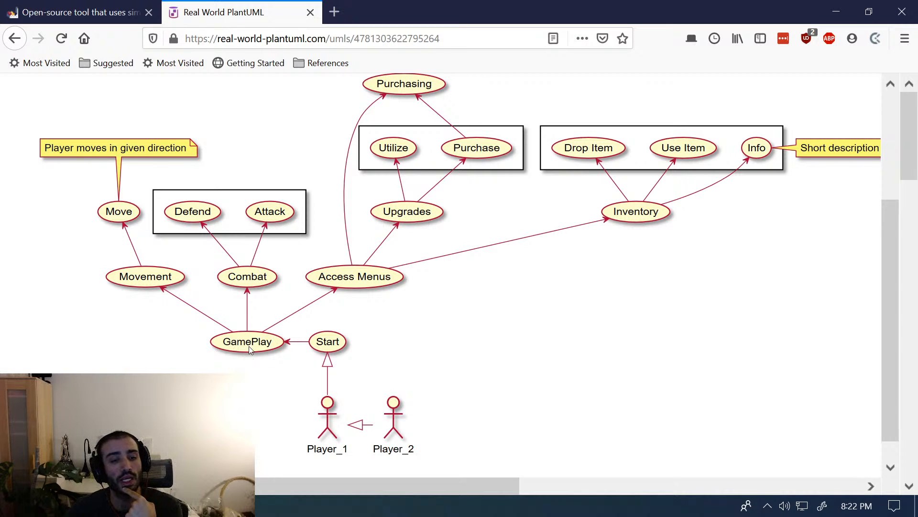
pyautogui.moveTo(240, 340)
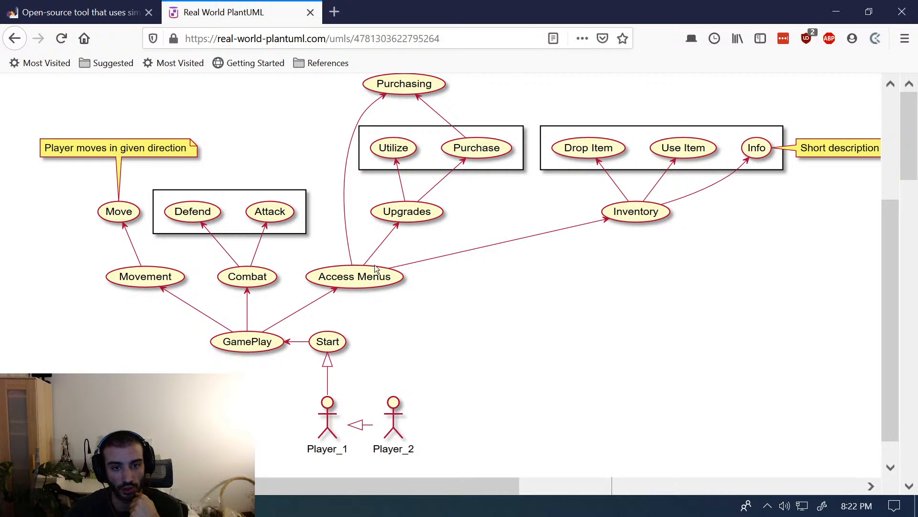
pyautogui.moveTo(628, 240)
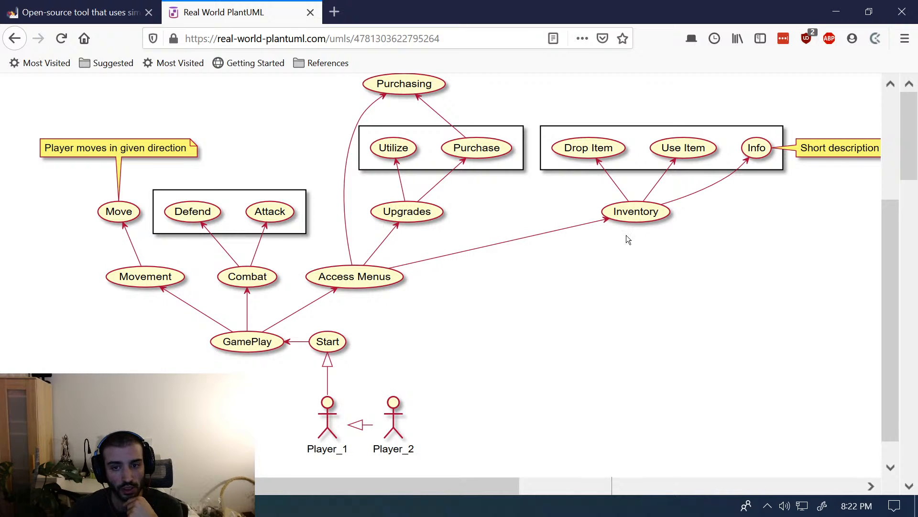
pyautogui.moveTo(532, 297)
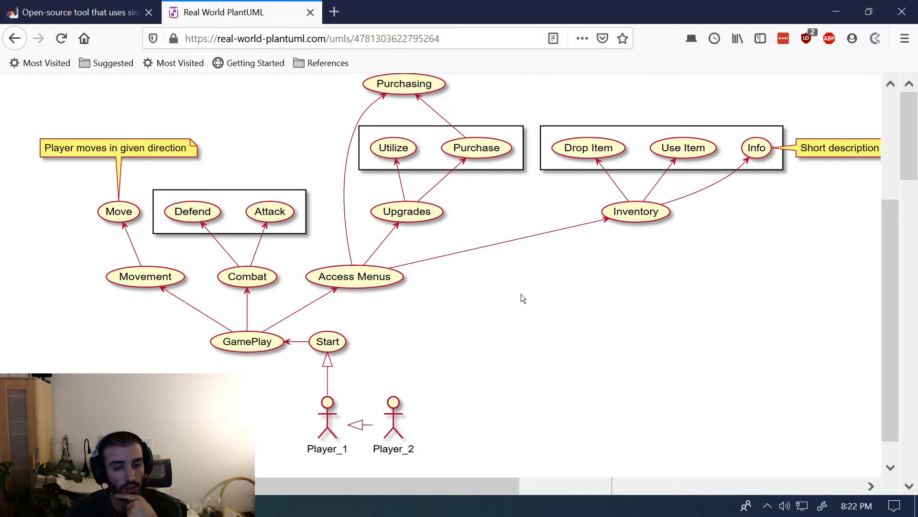
pyautogui.moveTo(518, 283)
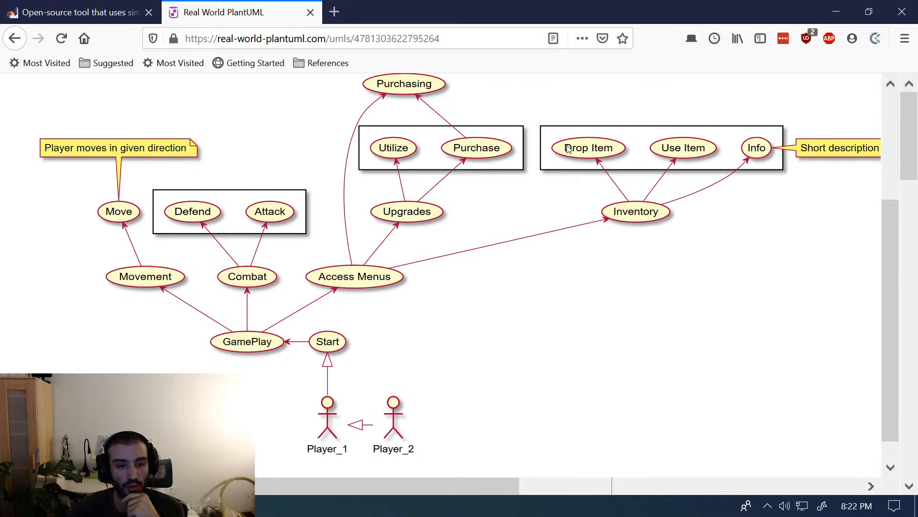
pyautogui.moveTo(474, 321)
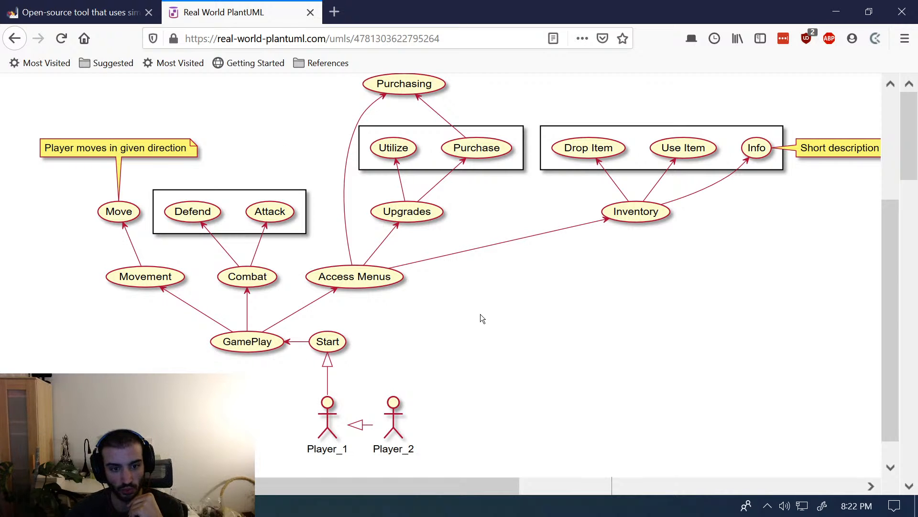
pyautogui.moveTo(408, 356)
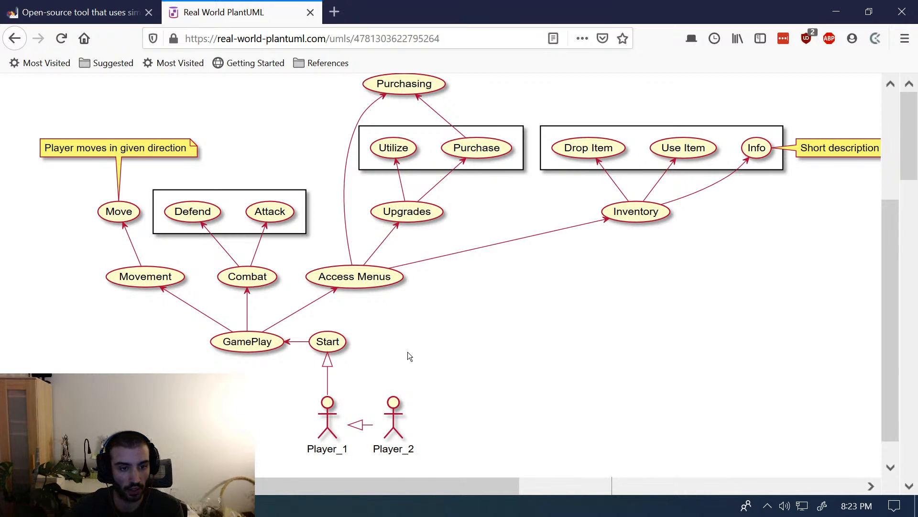
pyautogui.moveTo(530, 378)
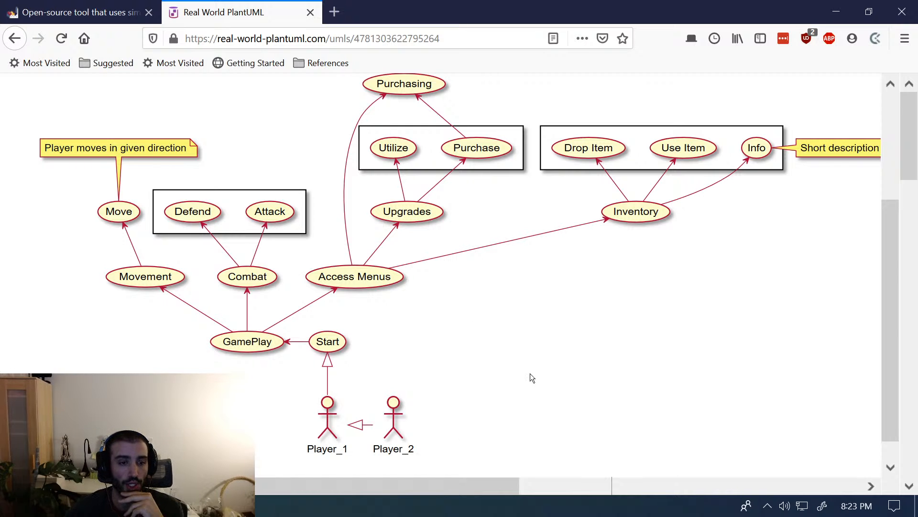
pyautogui.moveTo(526, 378)
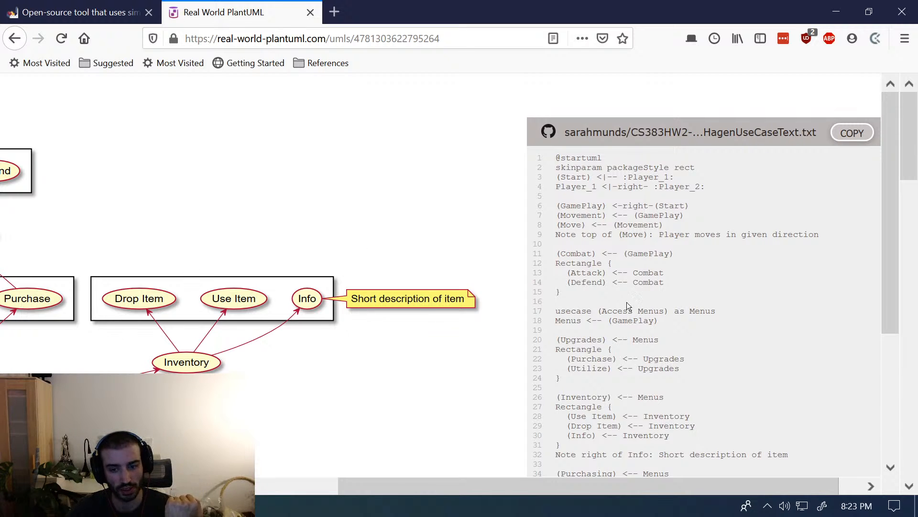
pyautogui.moveTo(623, 335)
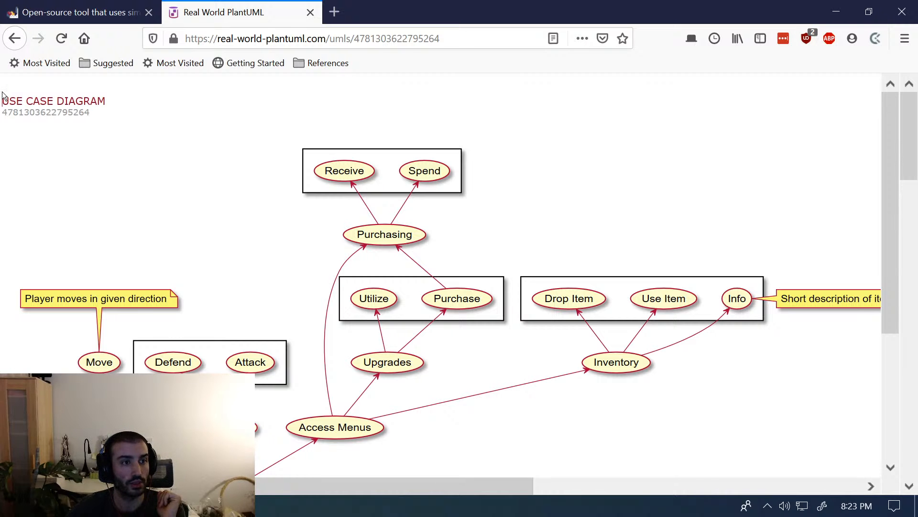
# - Open the ContentManager download sequence example, review its source, and go back to the gallery
pyautogui.click(14, 38)
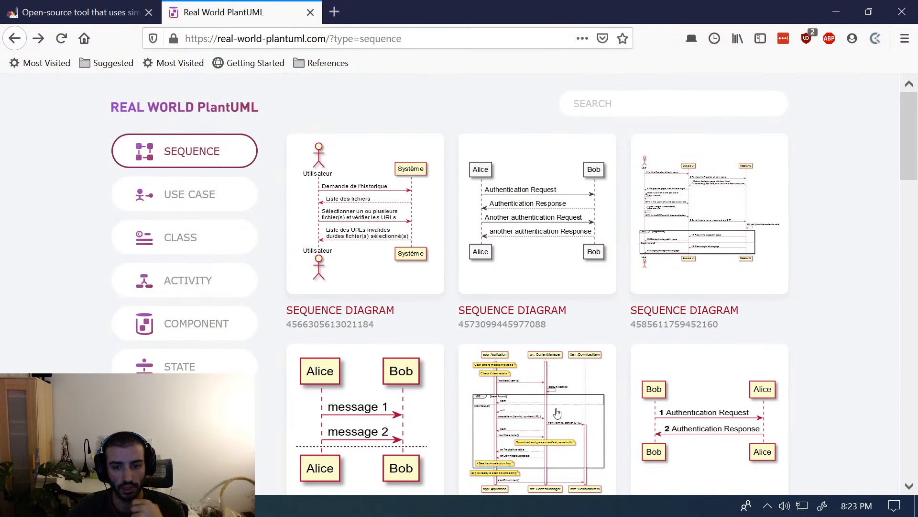
pyautogui.scroll(-3)
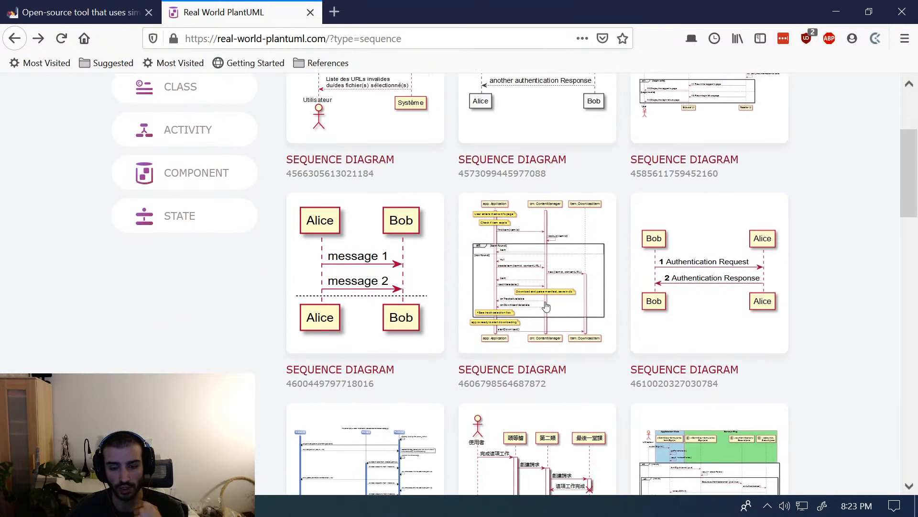
pyautogui.click(536, 273)
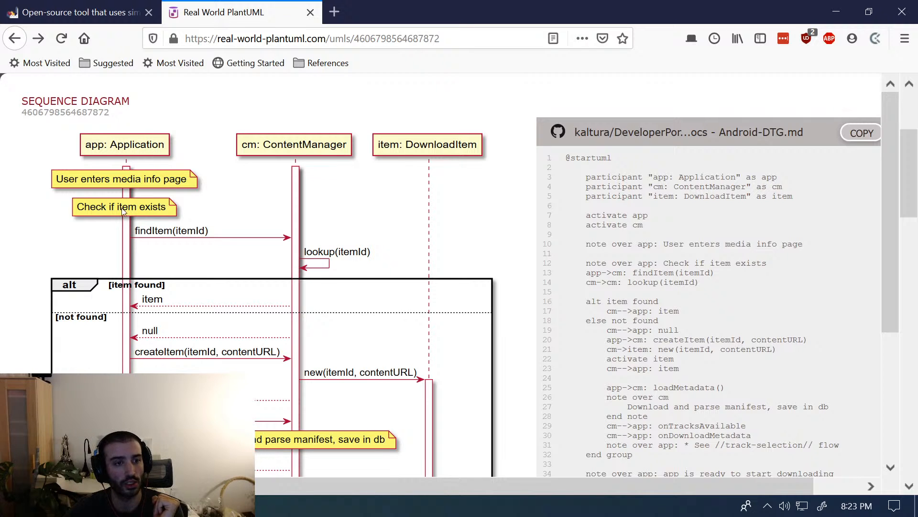
pyautogui.moveTo(151, 208)
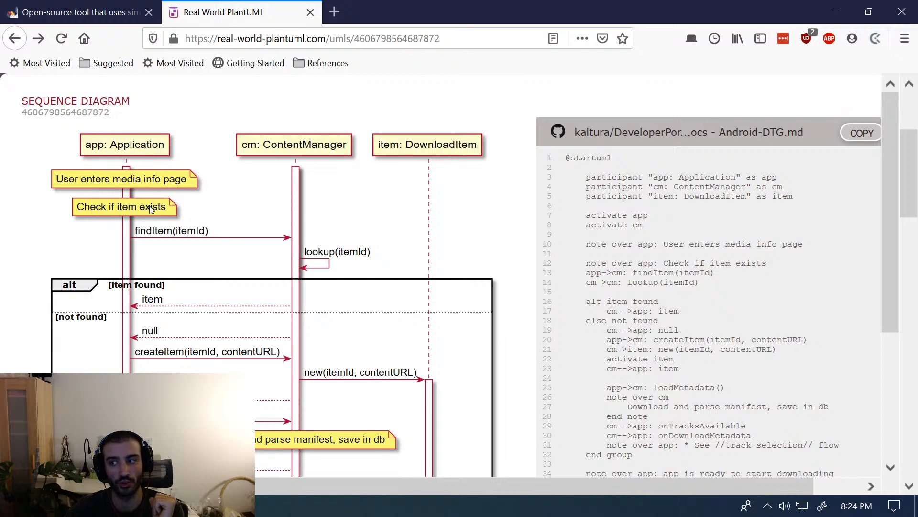
pyautogui.moveTo(288, 242)
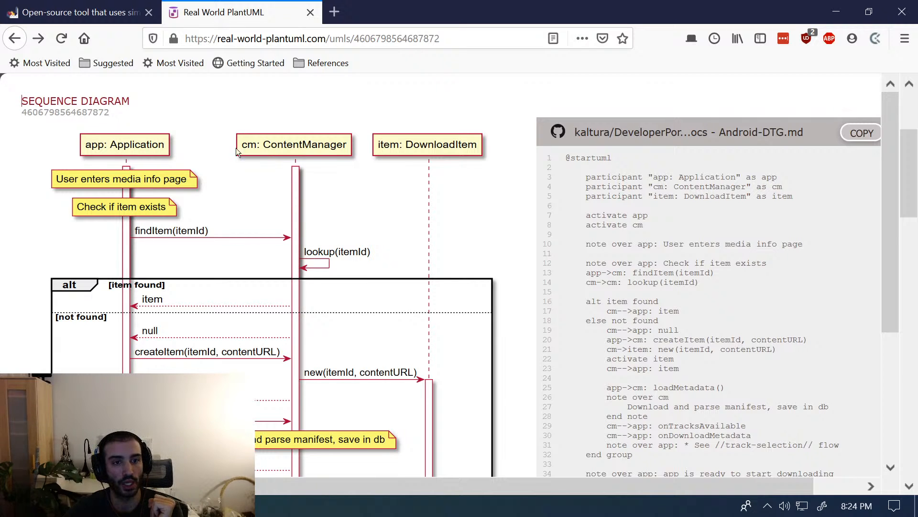
pyautogui.moveTo(342, 276)
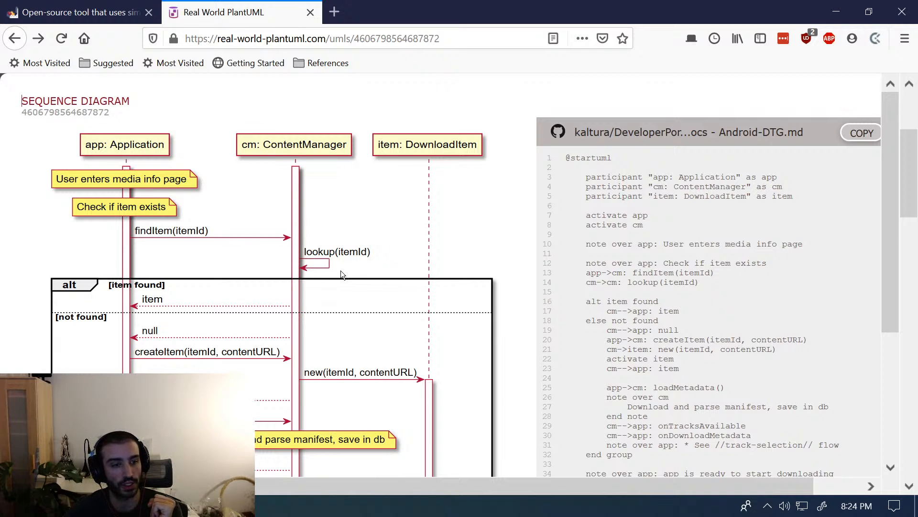
pyautogui.scroll(-3)
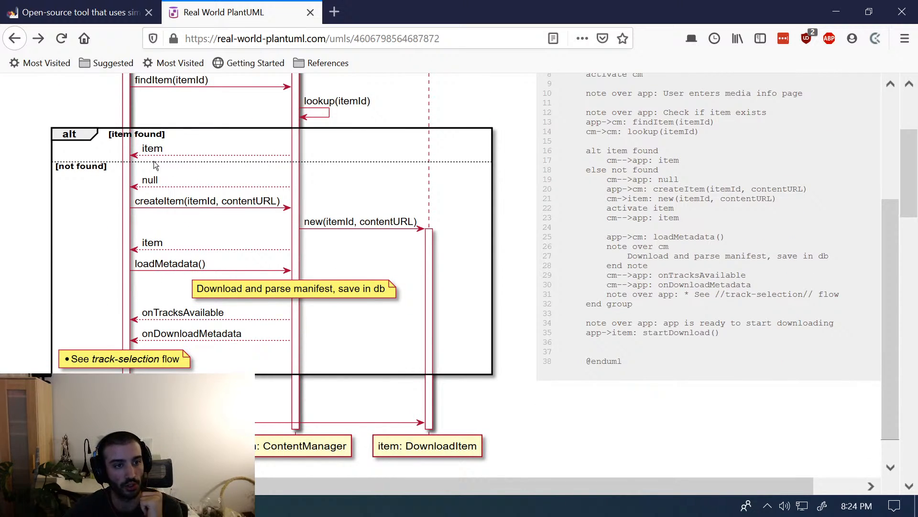
pyautogui.moveTo(182, 219)
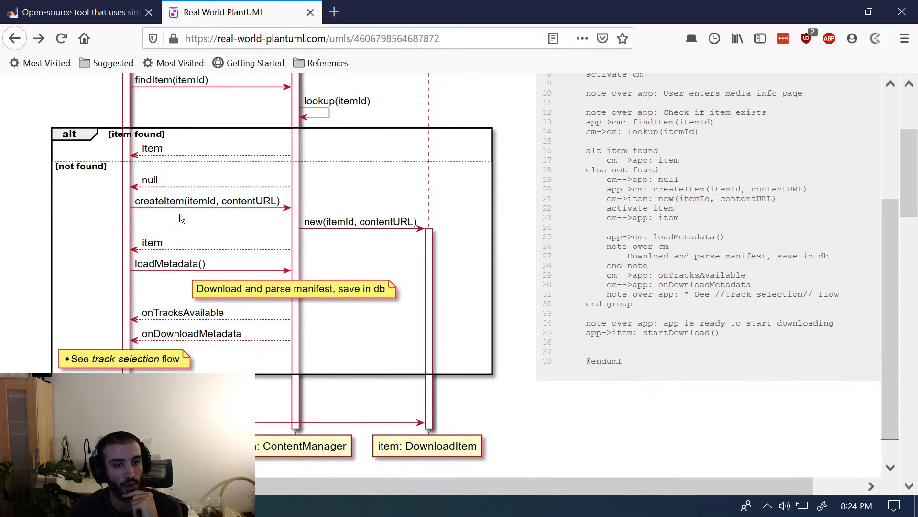
pyautogui.moveTo(138, 296)
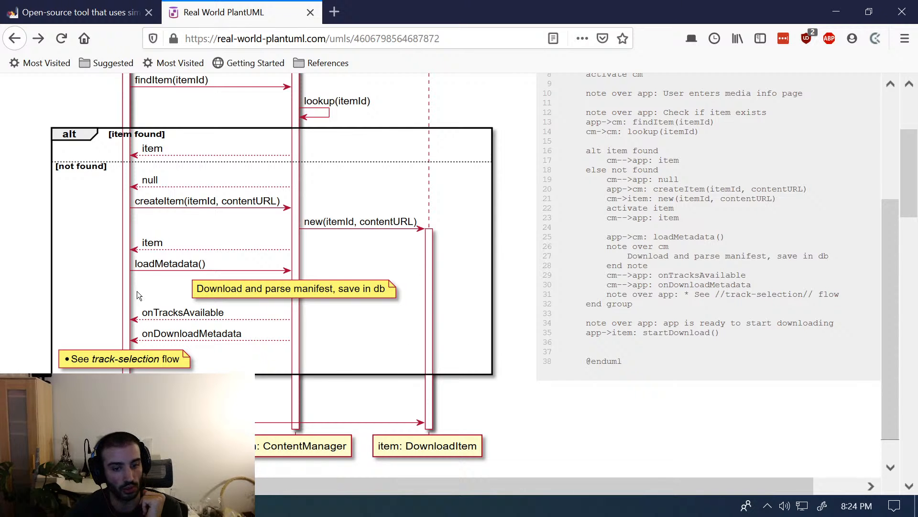
pyautogui.click(14, 38)
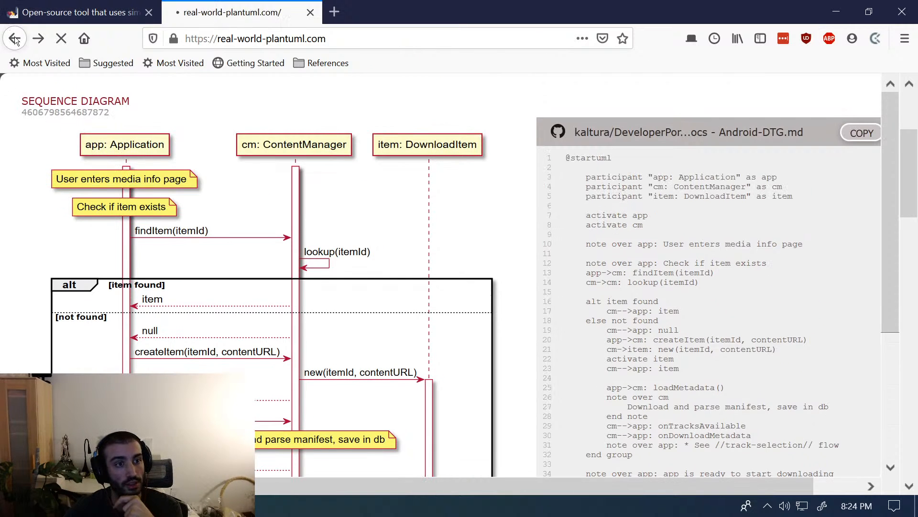
# - Filter to state diagrams and open the HTTP Response Line Parsing States example with its source
pyautogui.click(15, 38)
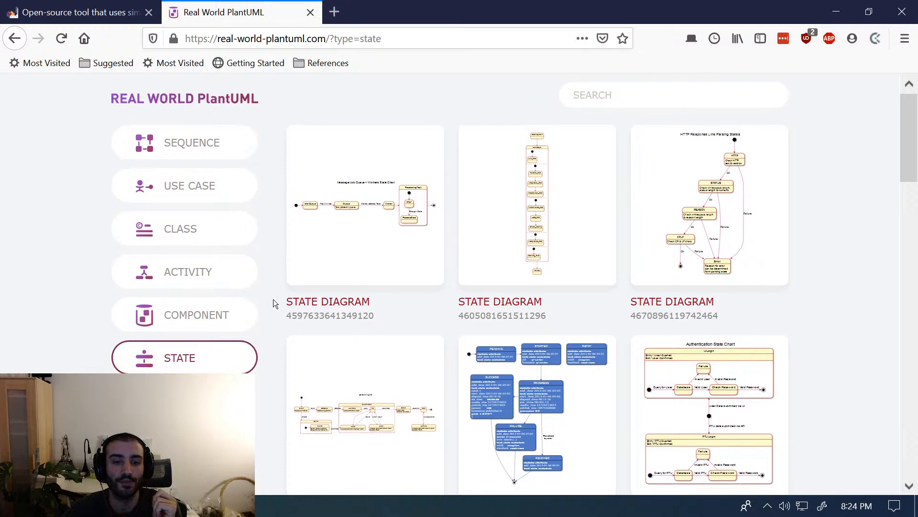
pyautogui.click(535, 203)
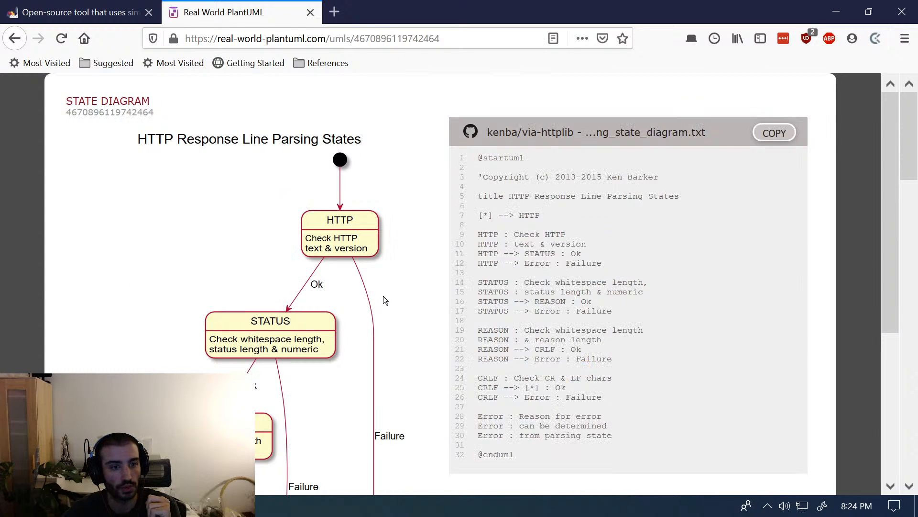
pyautogui.scroll(-3)
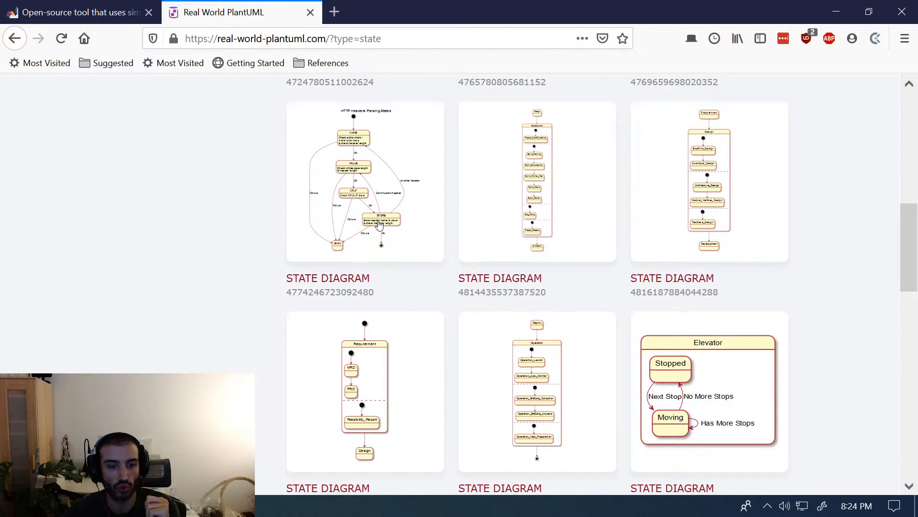
pyautogui.scroll(-3)
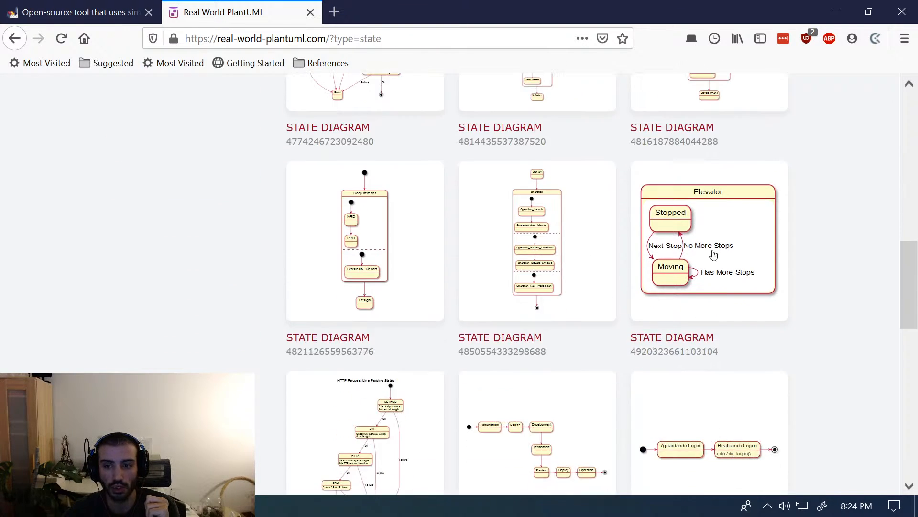
# - View the Elevator and HTTP Request Line Parsing States examples, then select the page address
pyautogui.click(709, 240)
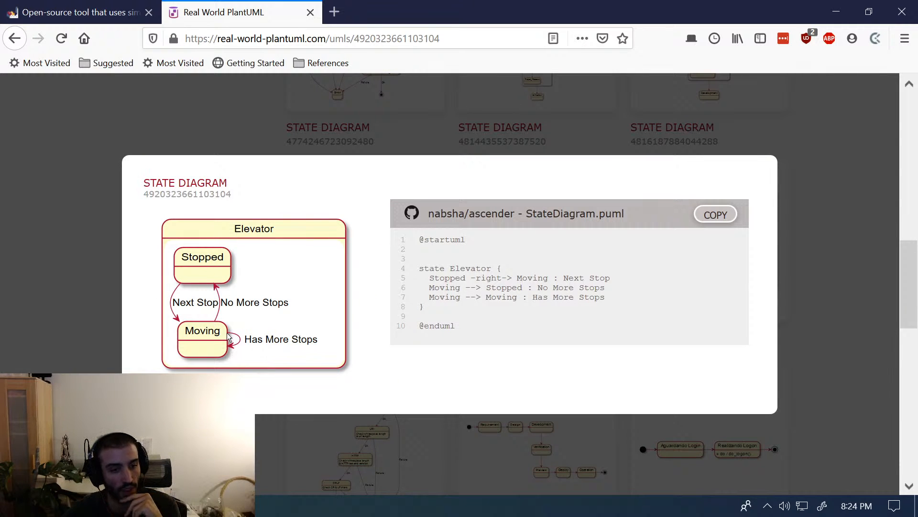
pyautogui.click(15, 39)
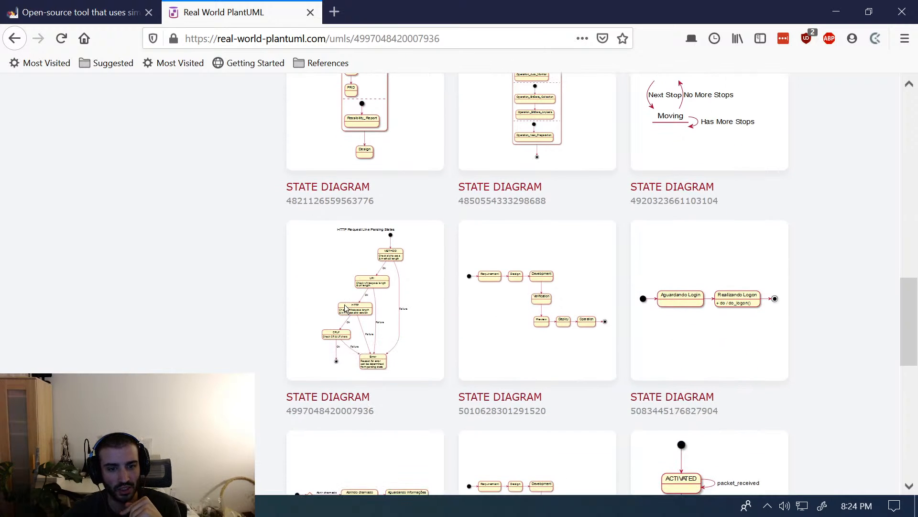
pyautogui.click(364, 299)
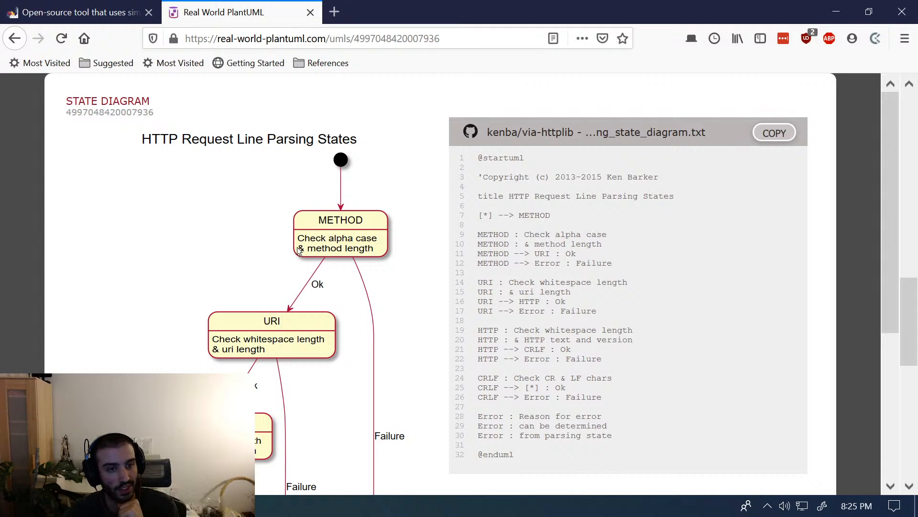
pyautogui.scroll(-3)
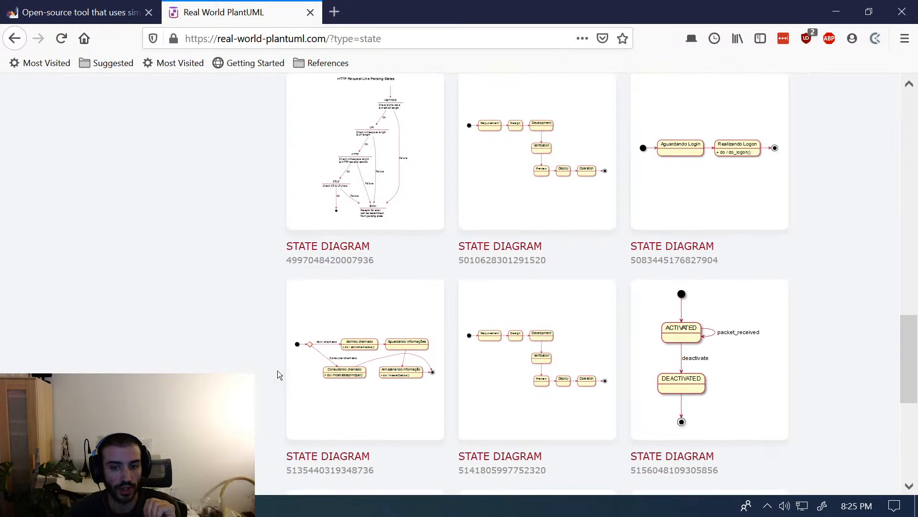
pyautogui.scroll(-3)
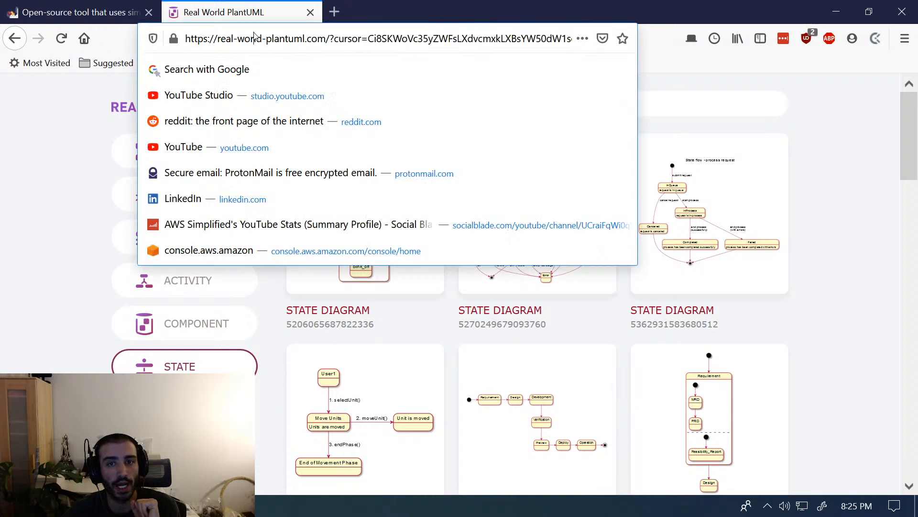
pyautogui.doubleClick(264, 38)
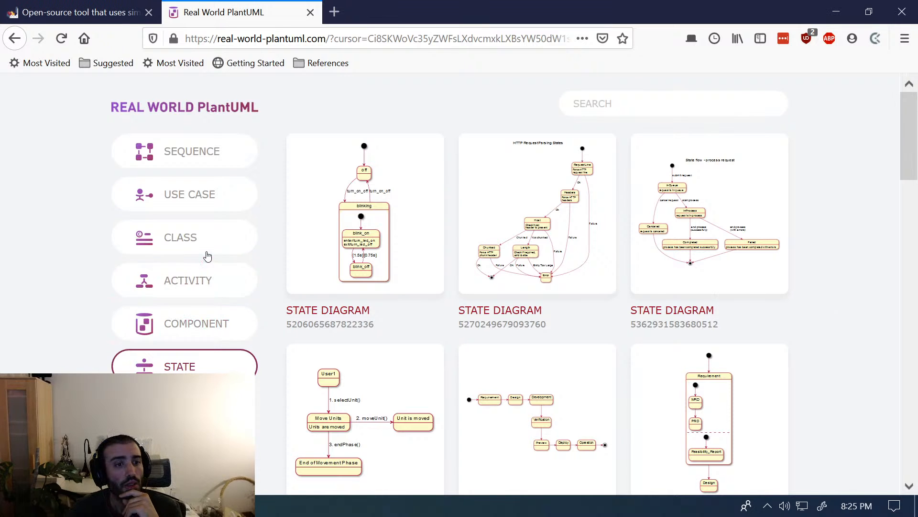
pyautogui.click(184, 236)
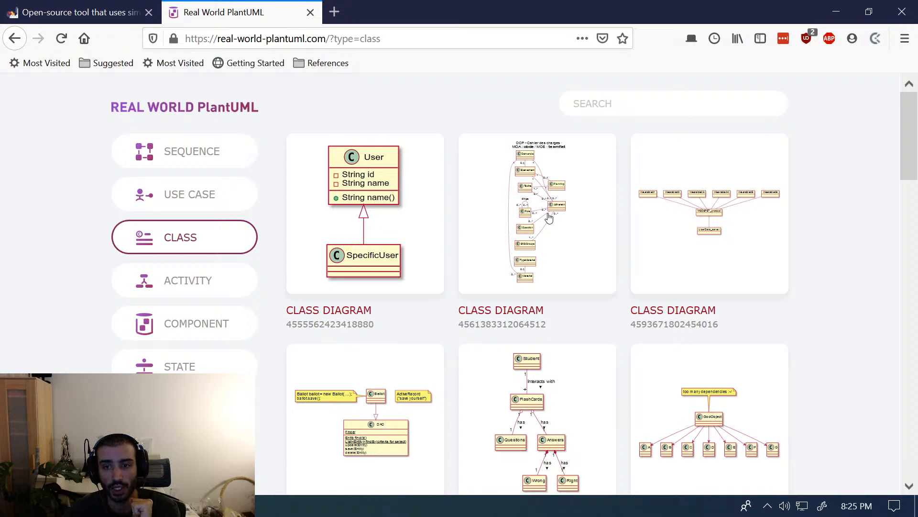
pyautogui.click(536, 212)
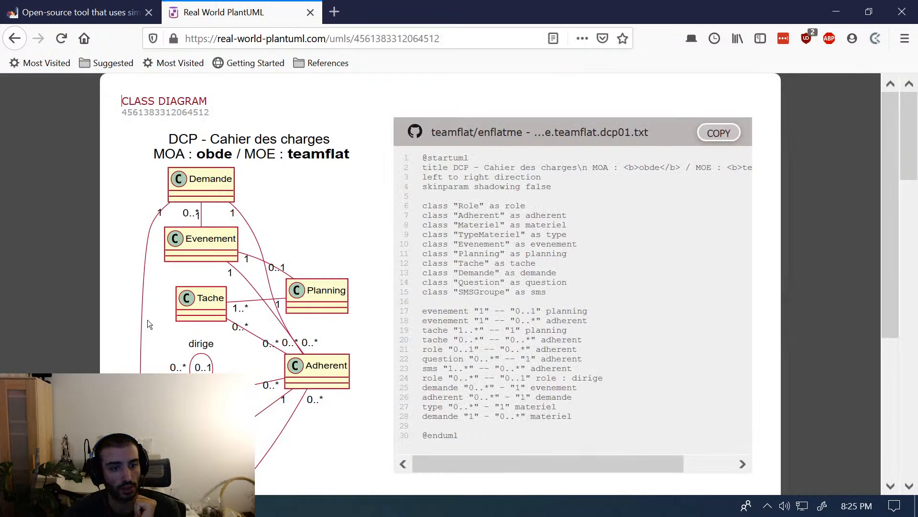
pyautogui.scroll(-3)
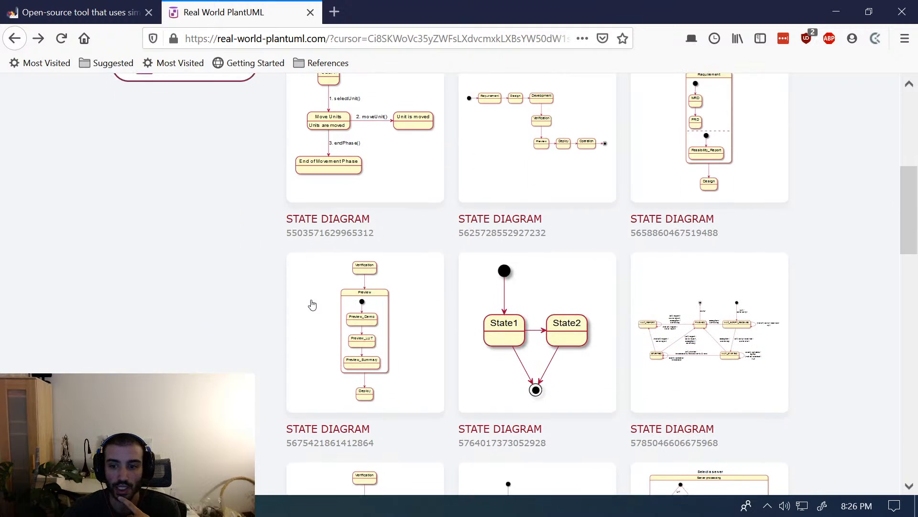
pyautogui.scroll(-3)
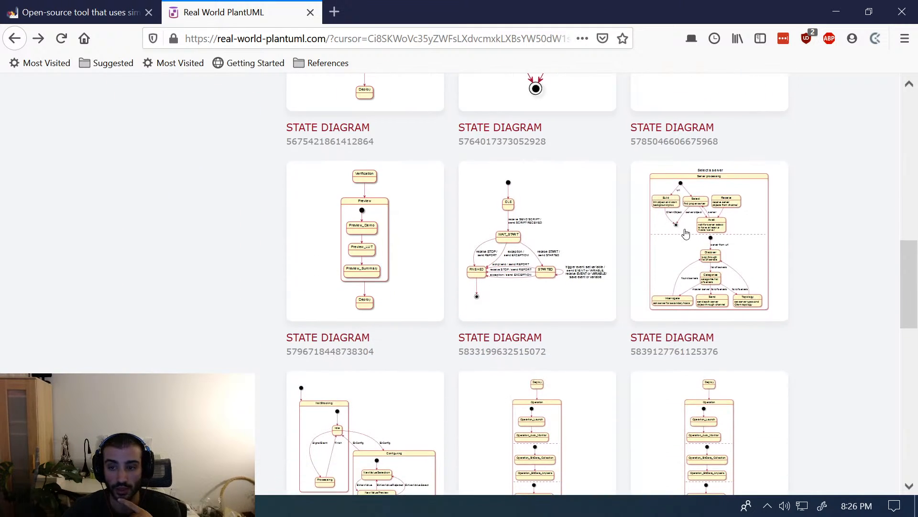
pyautogui.click(709, 240)
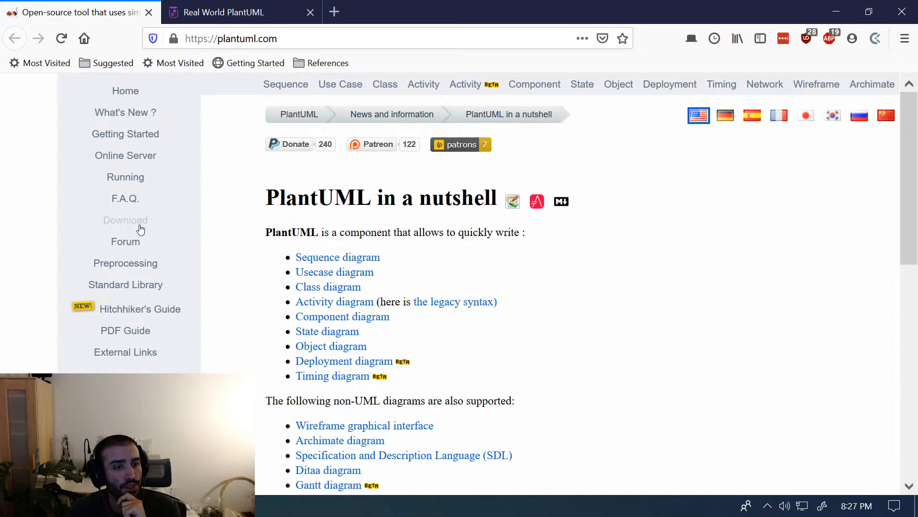
# - Load the Download page listing the compiled jar 1.2020.16 and language reference guides
pyautogui.click(125, 220)
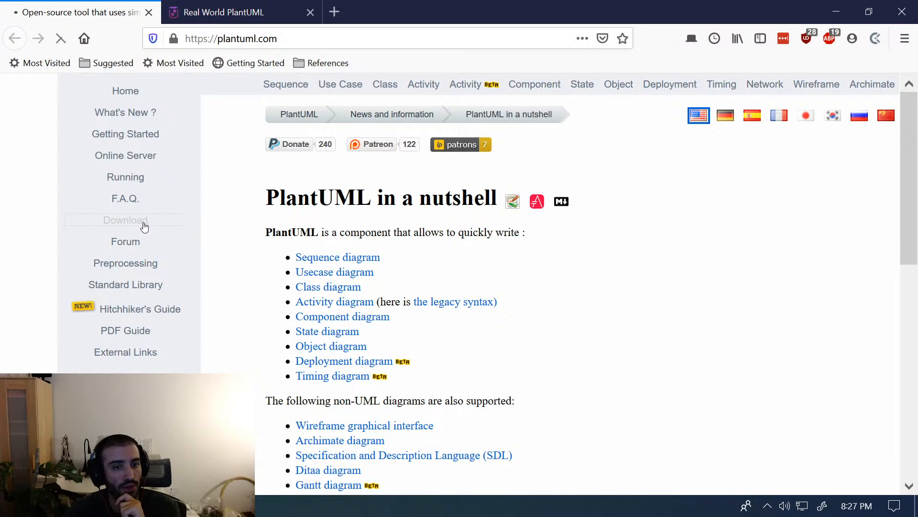
pyautogui.click(125, 220)
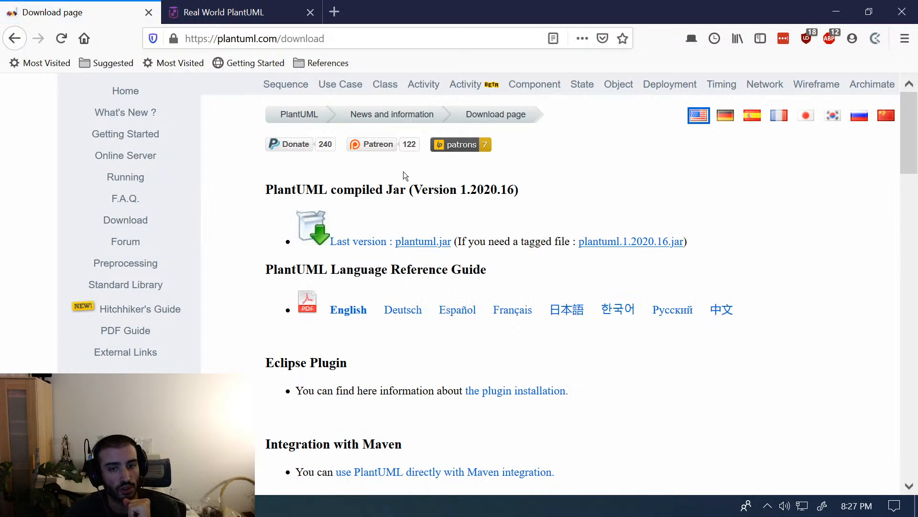
pyautogui.moveTo(375, 242)
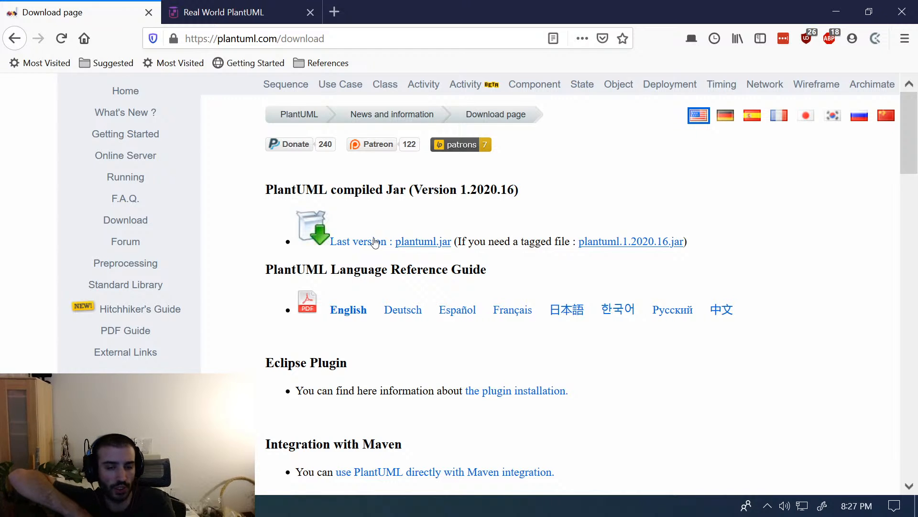
pyautogui.scroll(-3)
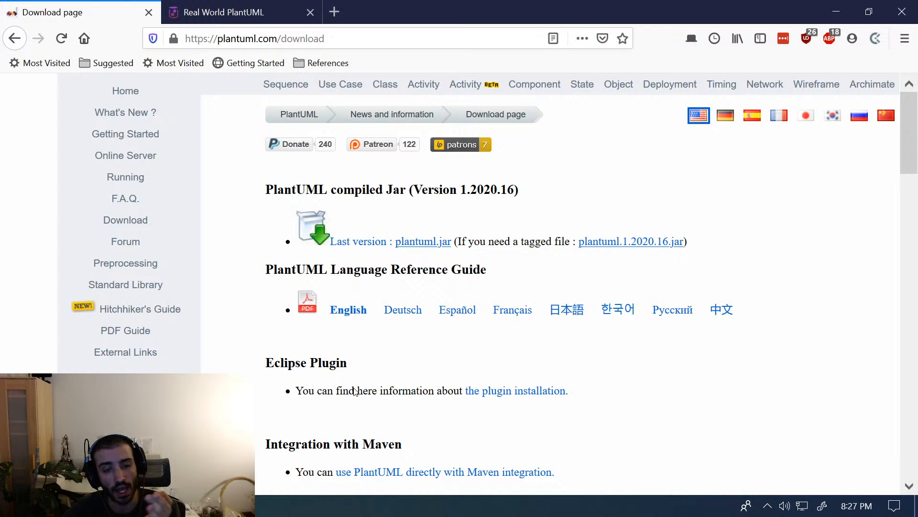
pyautogui.moveTo(317, 308)
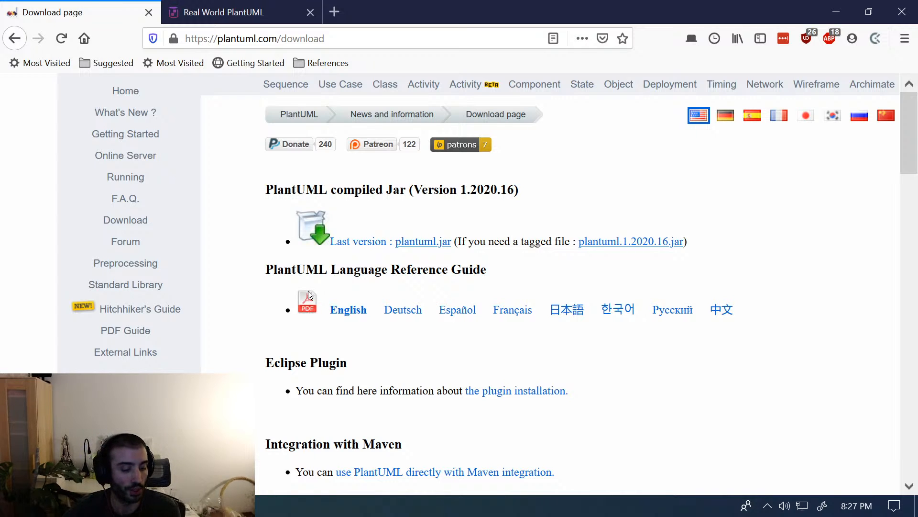
pyautogui.moveTo(423, 85)
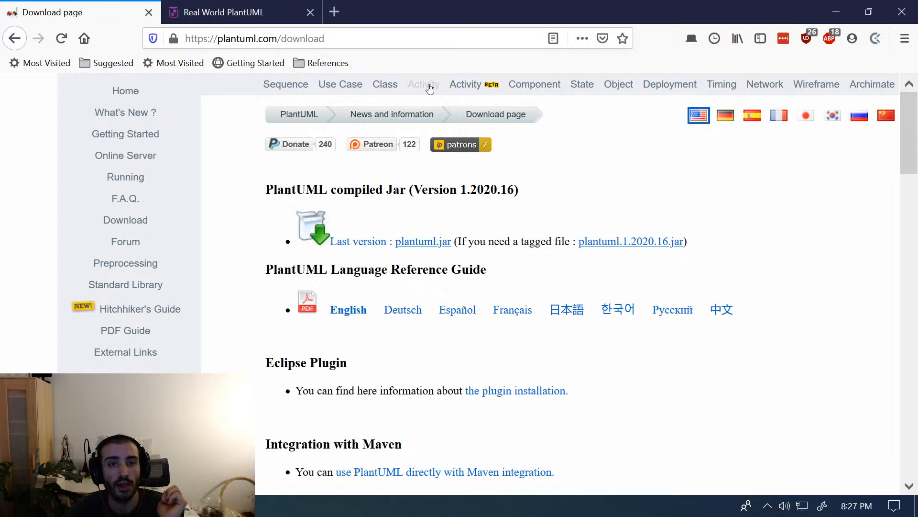
pyautogui.moveTo(666, 85)
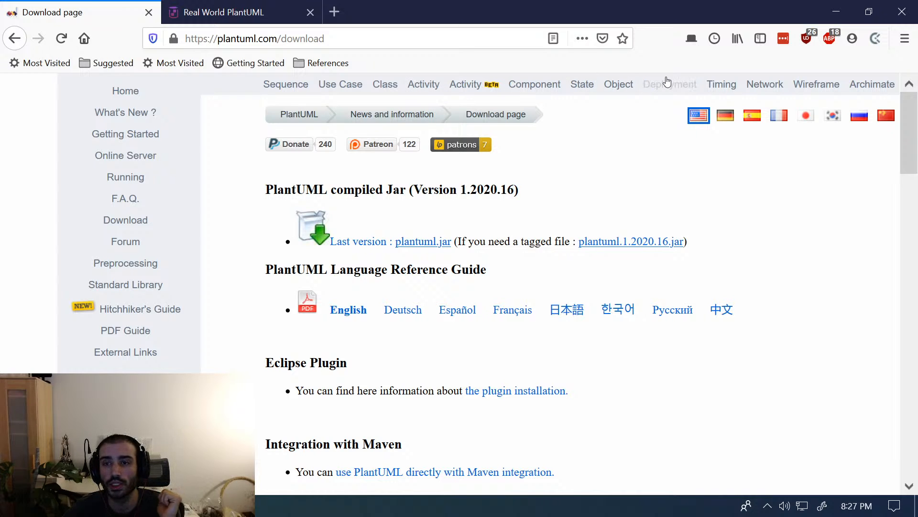
pyautogui.click(670, 84)
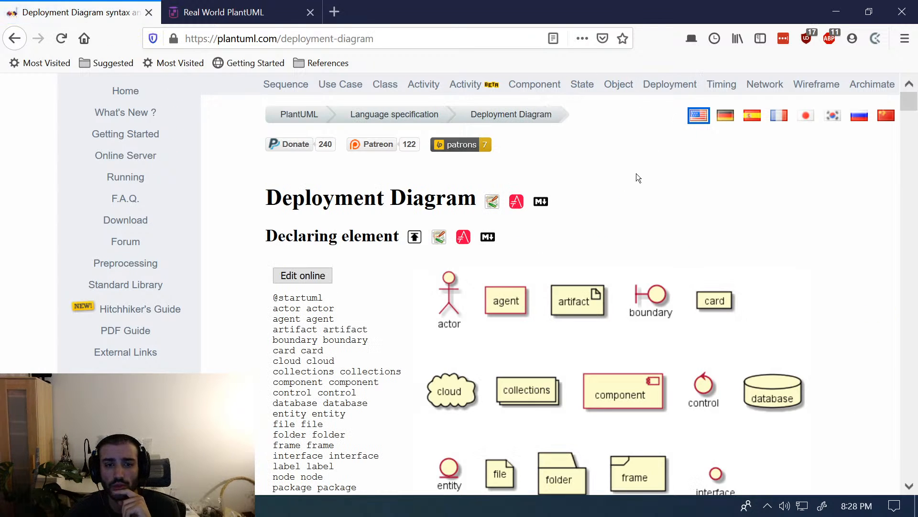
pyautogui.scroll(-3)
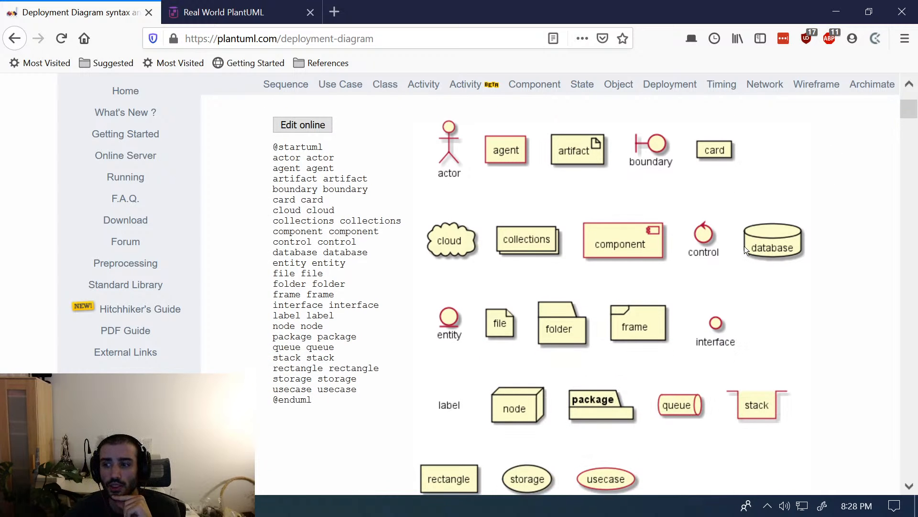
pyautogui.scroll(-3)
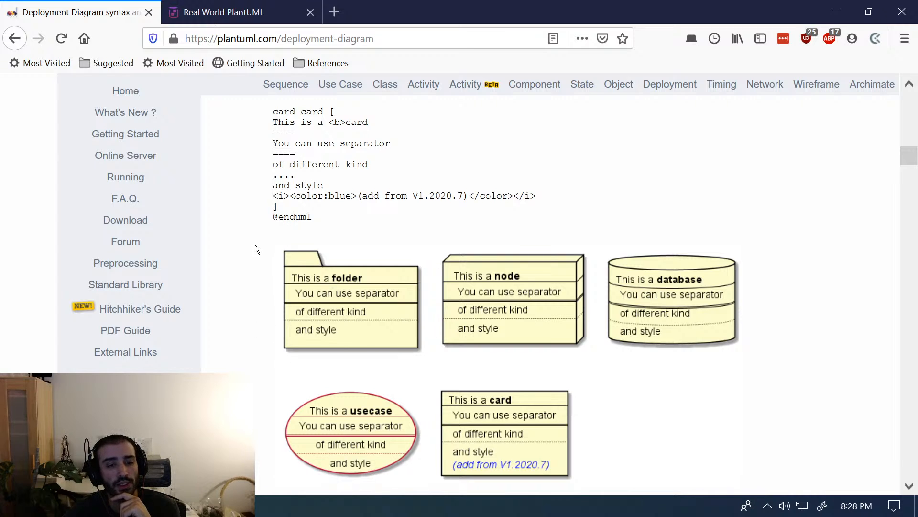
pyautogui.moveTo(427, 362)
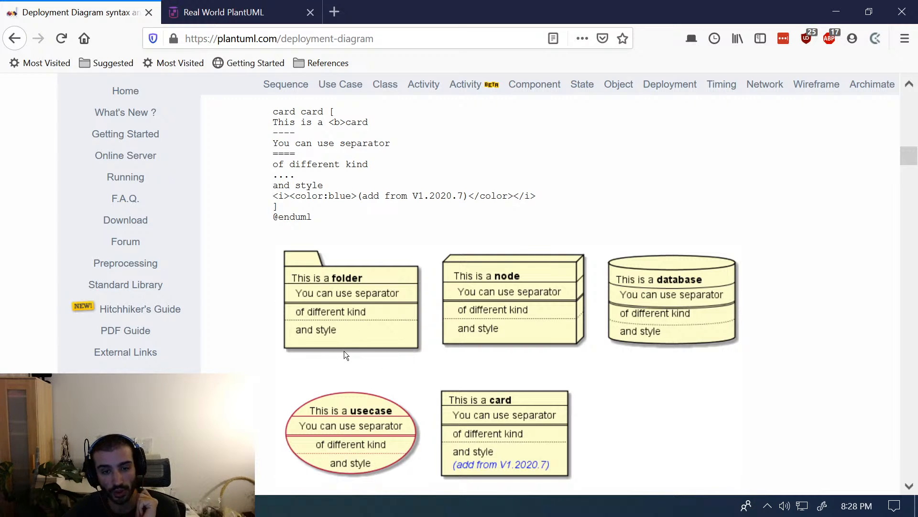
pyautogui.scroll(-3)
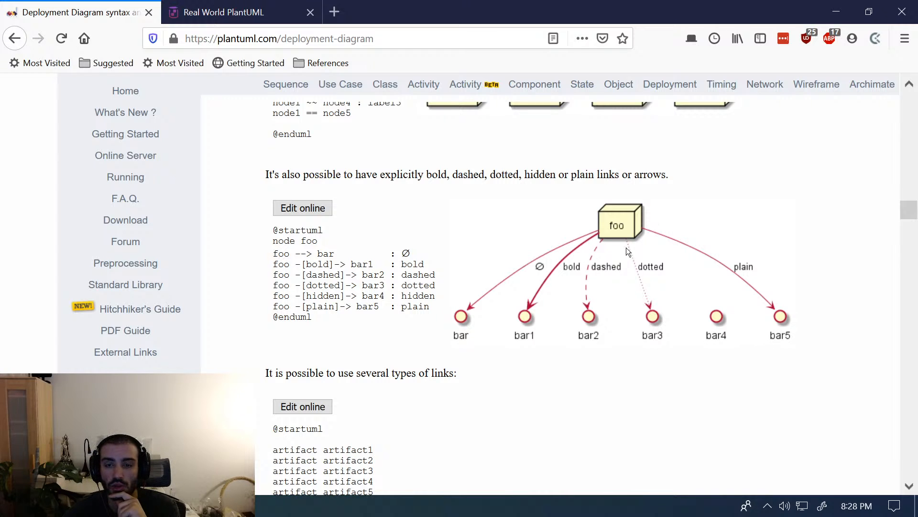
pyautogui.scroll(-3)
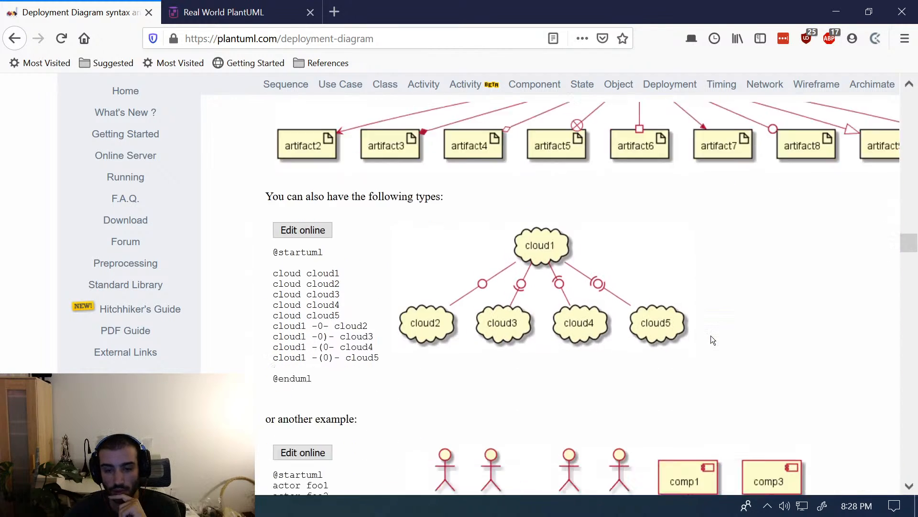
pyautogui.scroll(-3)
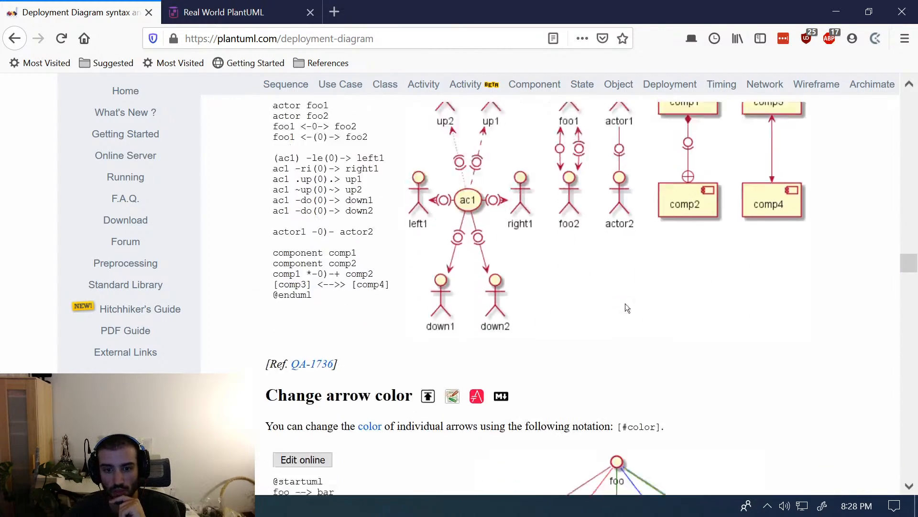
pyautogui.scroll(-3)
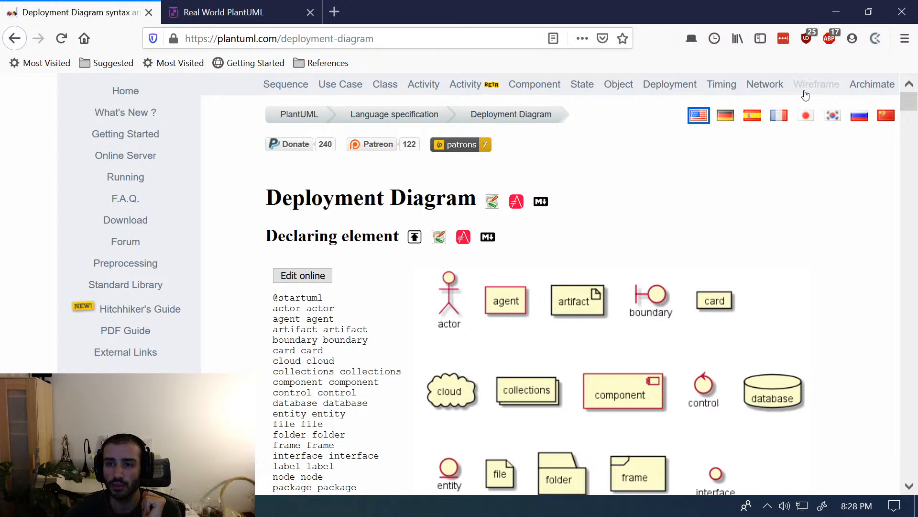
# - Browse the Archimate syntax page, then return to the home page with the live Bob→Alice editor
pyautogui.click(872, 84)
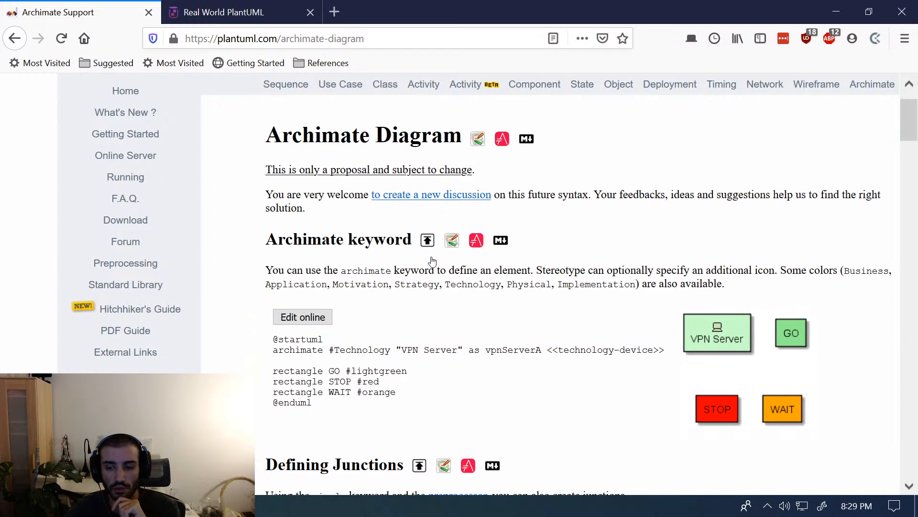
pyautogui.scroll(-3)
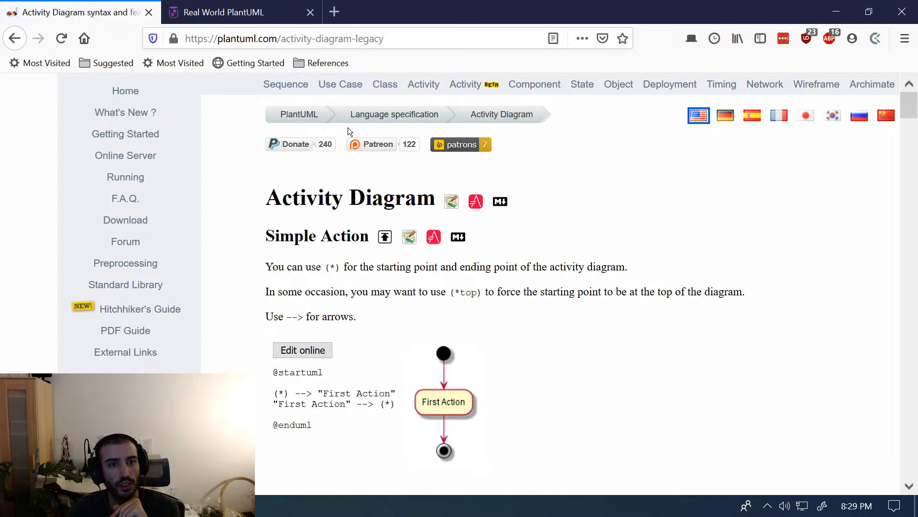
pyautogui.click(285, 84)
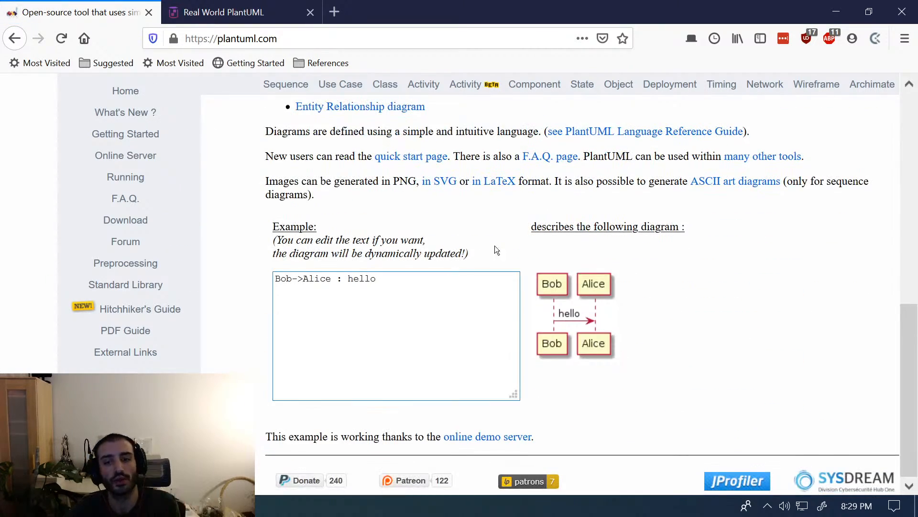
# - Declare participants Foo, Bar, Baz and add 'Foo -> Bar: Hello' and 'Bar -> Baz: Hi Baz, Foo says...' messages
pyautogui.write('participant')
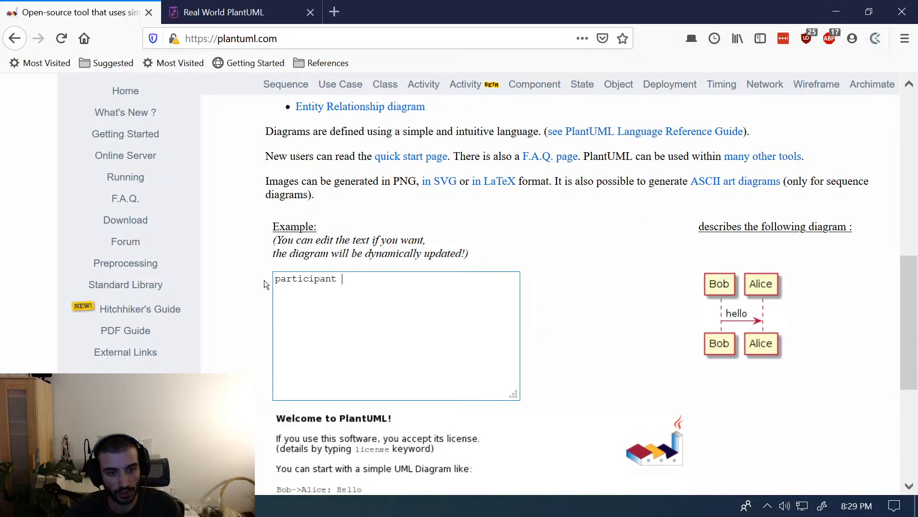
pyautogui.write('Foo')
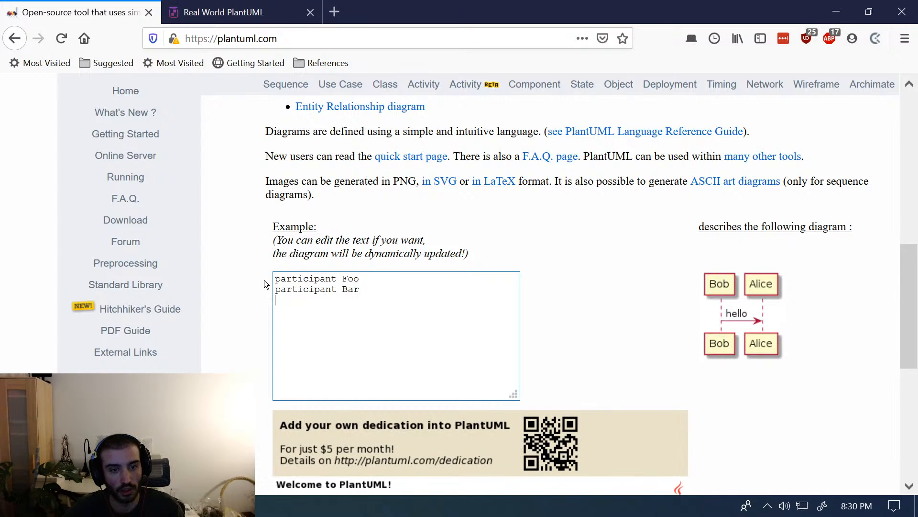
pyautogui.write('participant Baz')
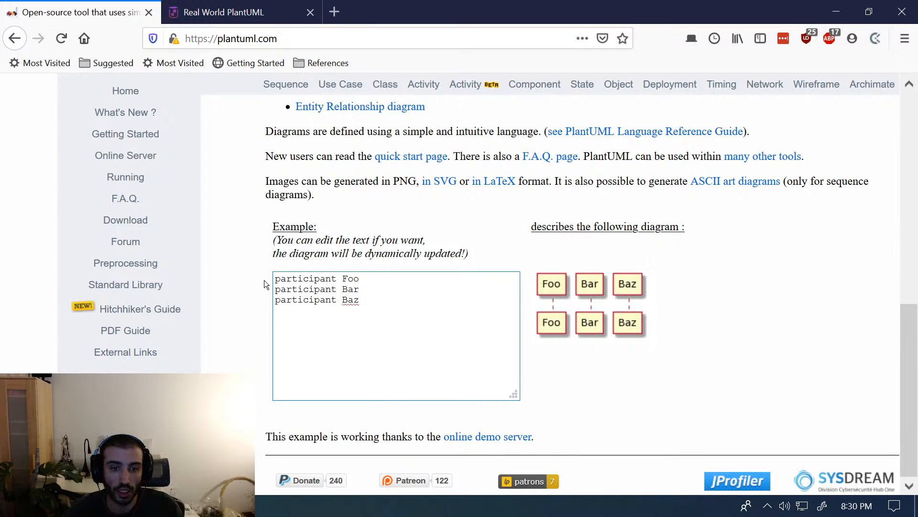
pyautogui.moveTo(309, 338)
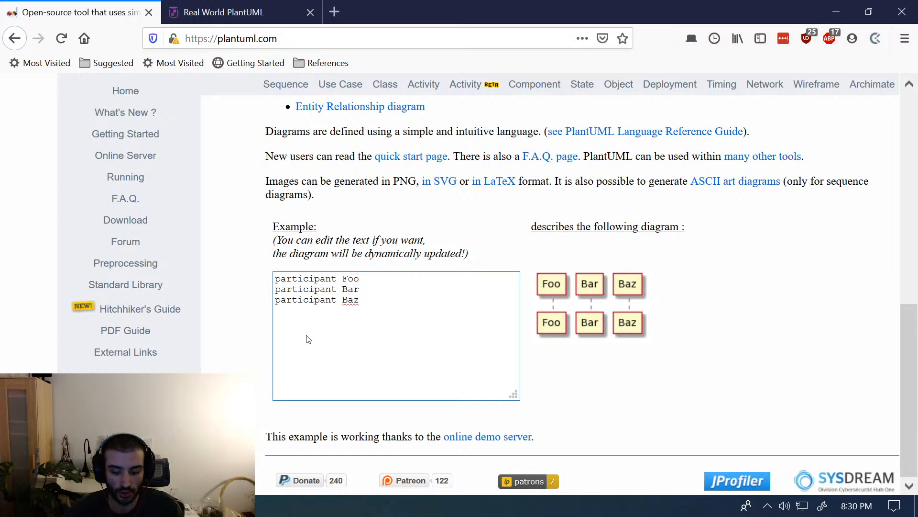
pyautogui.write('Foo -> Bar: Hello,')
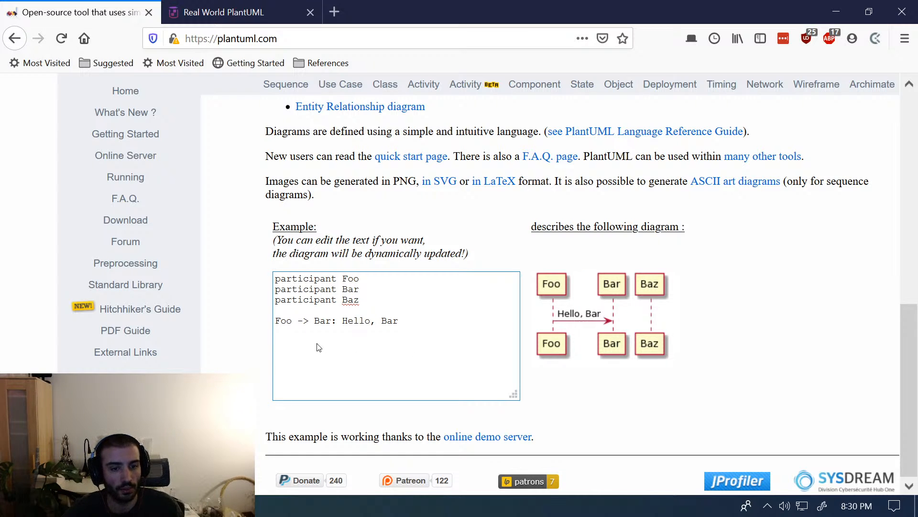
pyautogui.write('Bar -> Baz:')
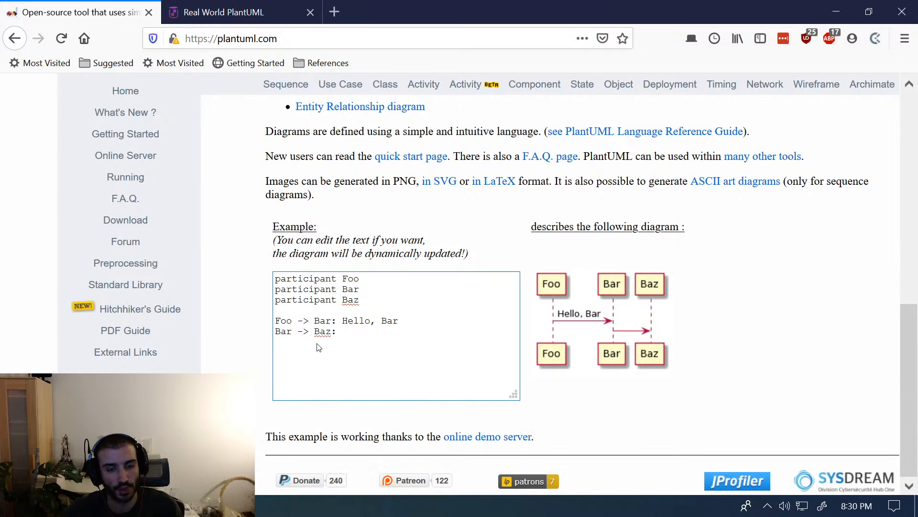
pyautogui.write('Hi')
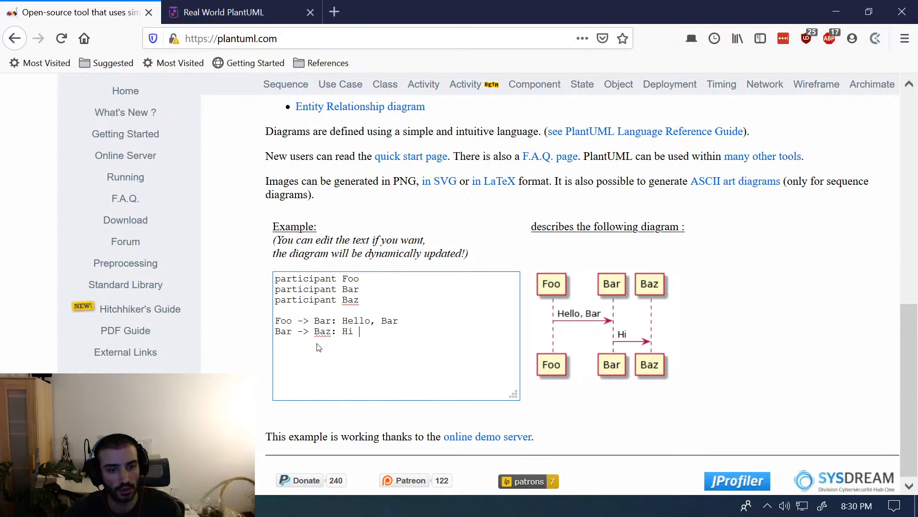
pyautogui.write('Baz, Foo says hello')
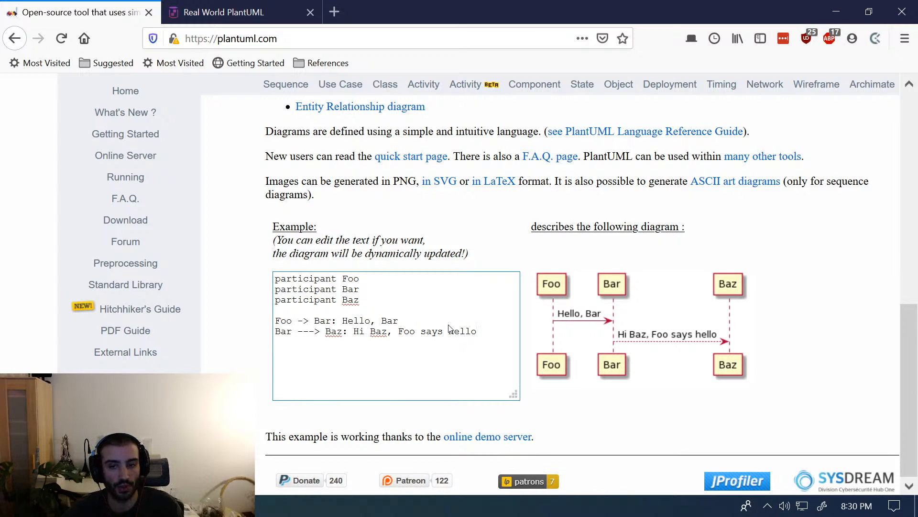
pyautogui.moveTo(627, 340)
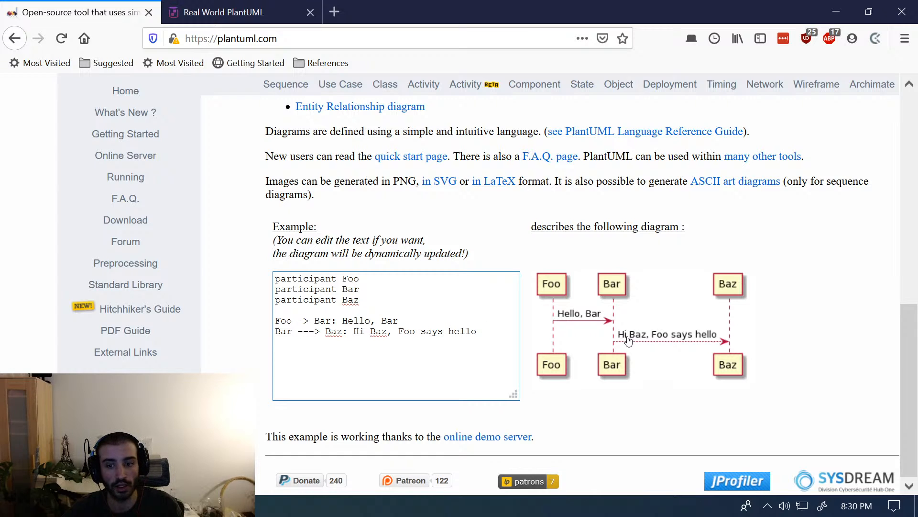
# - Activate and deactivate Bar around its call, extend the greeting with ', again' and add 'Baz --> Bar: Hello!'
pyautogui.write('activate Ba')
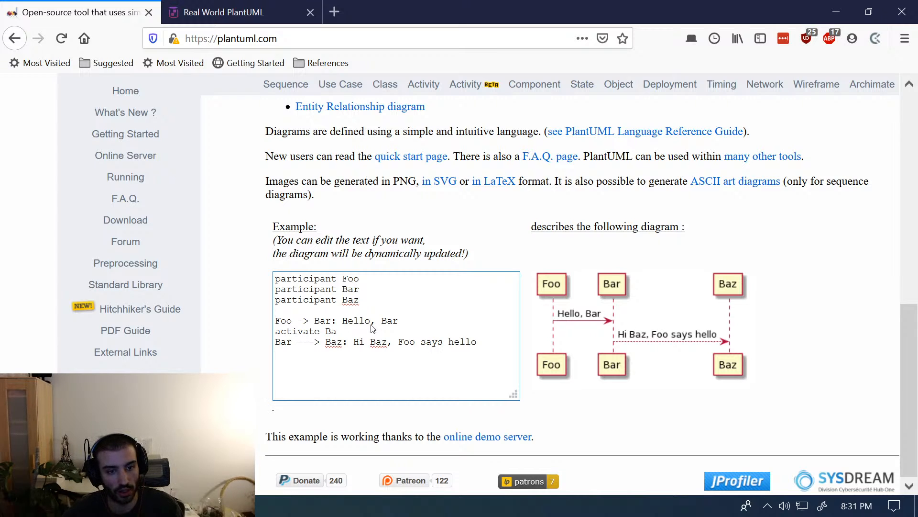
pyautogui.write('deactivate Bar')
pyautogui.write('Bar -> Baz: Hello')
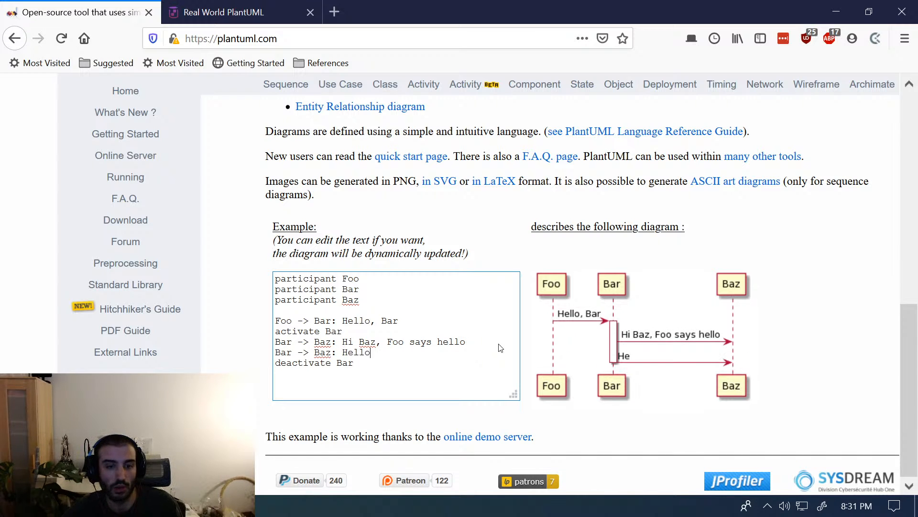
pyautogui.write(', again')
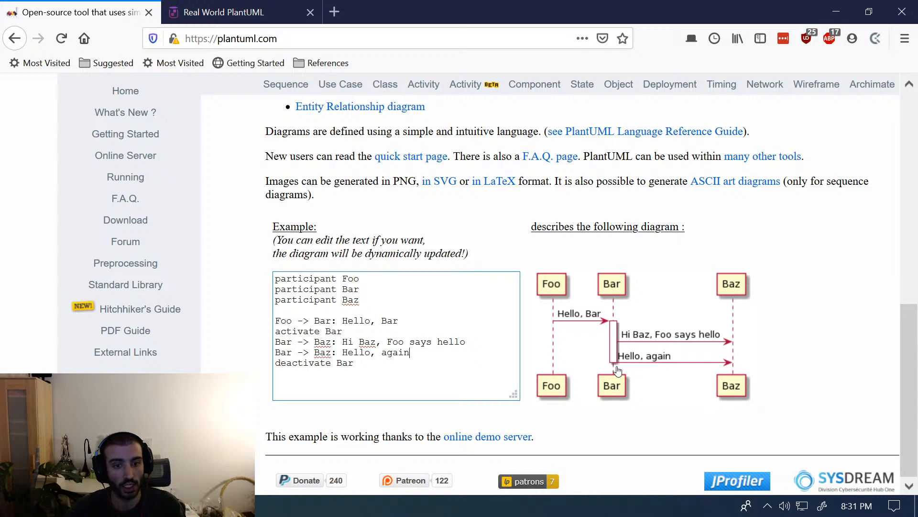
pyautogui.write('Baz -->')
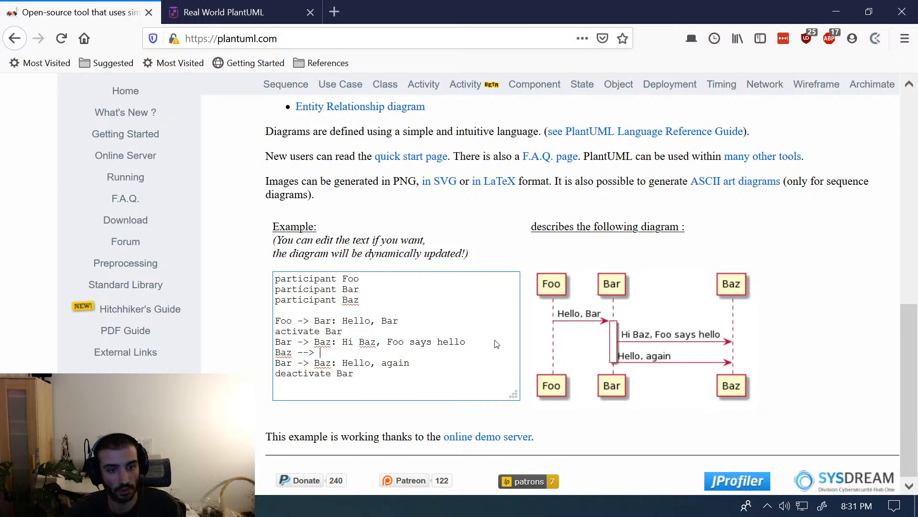
pyautogui.write('Bar: He')
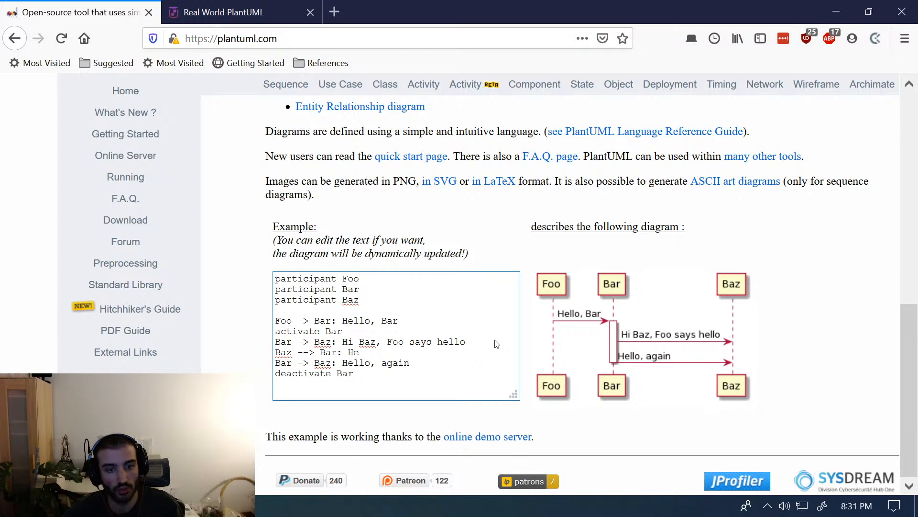
pyautogui.write('Hello!')
pyautogui.write('Baz -> Bar: Hello, again!')
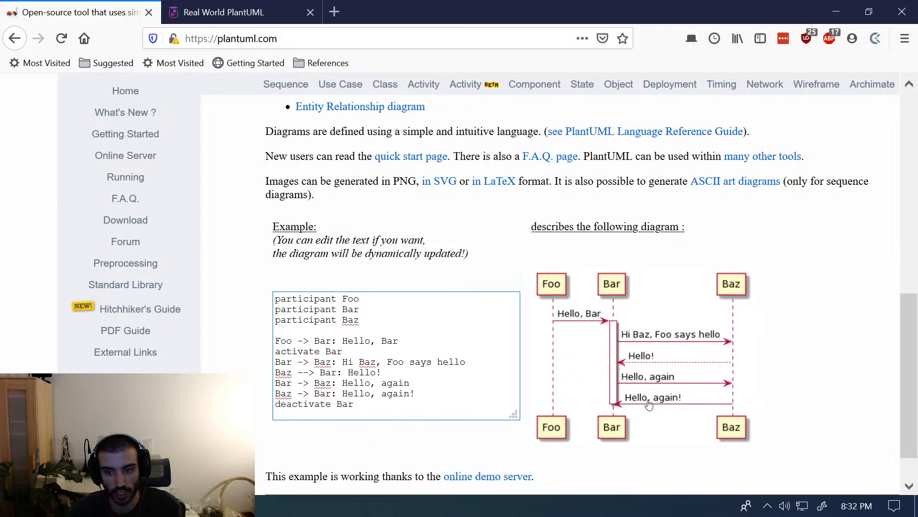
pyautogui.scroll(-3)
pyautogui.write('alt')
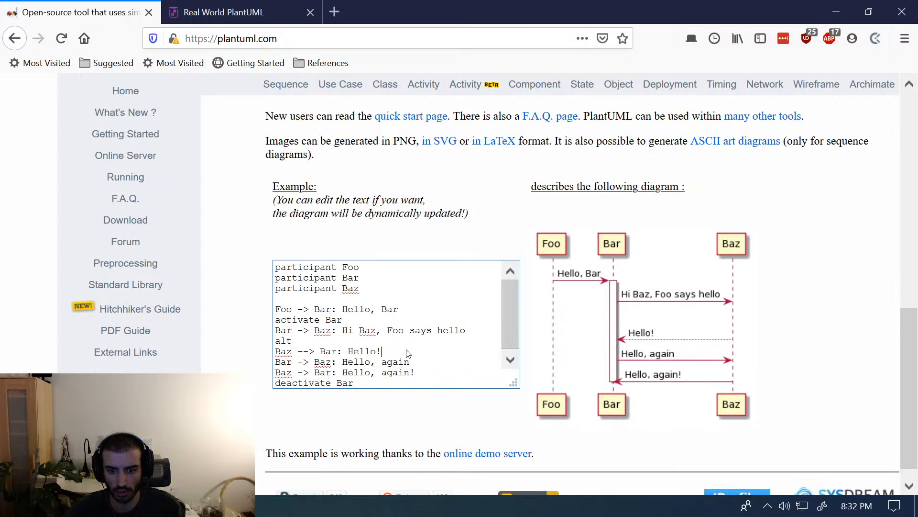
# - Wrap 'Baz --> Bar: Hello!' in 'alt if hungry' / 'else not hungry' / 'end alt'
pyautogui.write('end alt')
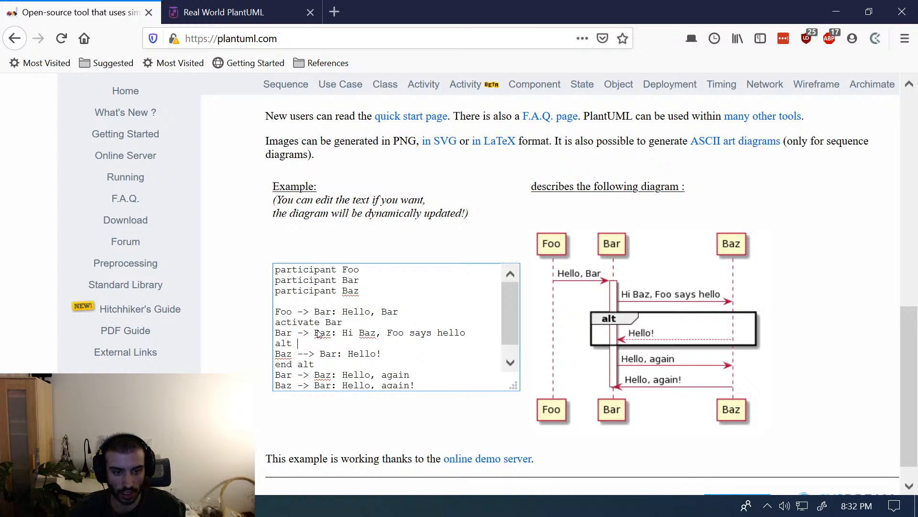
pyautogui.write('if hungry')
pyautogui.write('else not hungry')
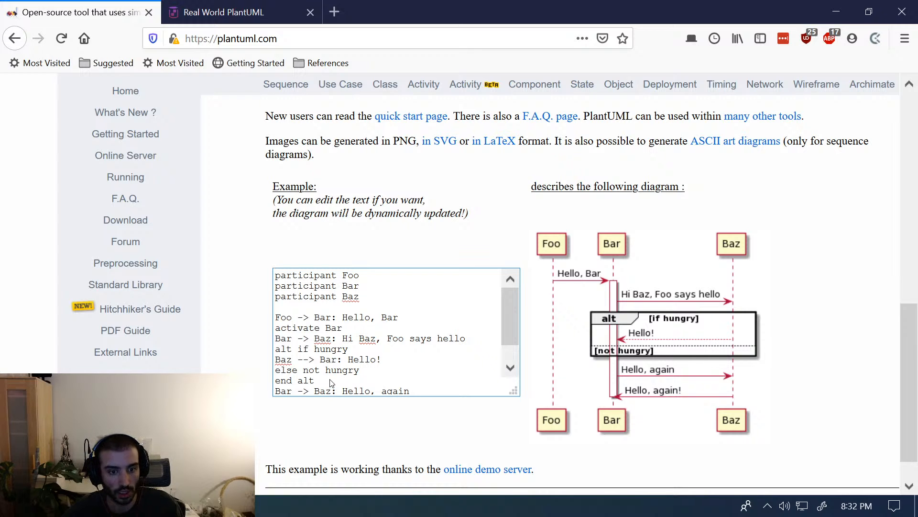
pyautogui.scroll(-3)
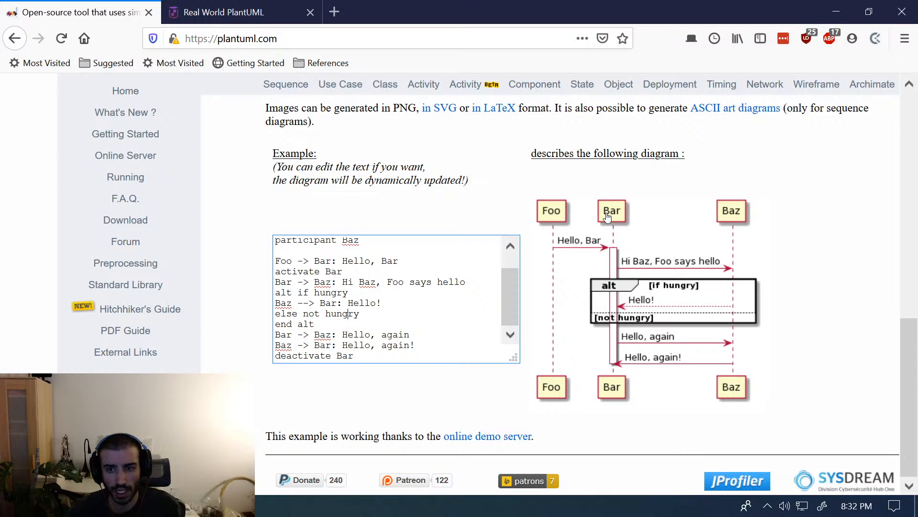
pyautogui.moveTo(537, 312)
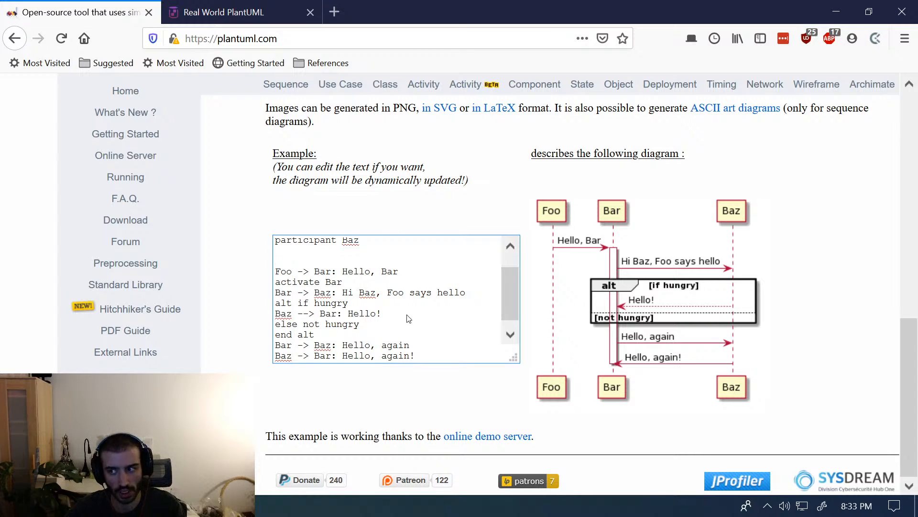
pyautogui.moveTo(416, 320)
pyautogui.write('deactivate Bar')
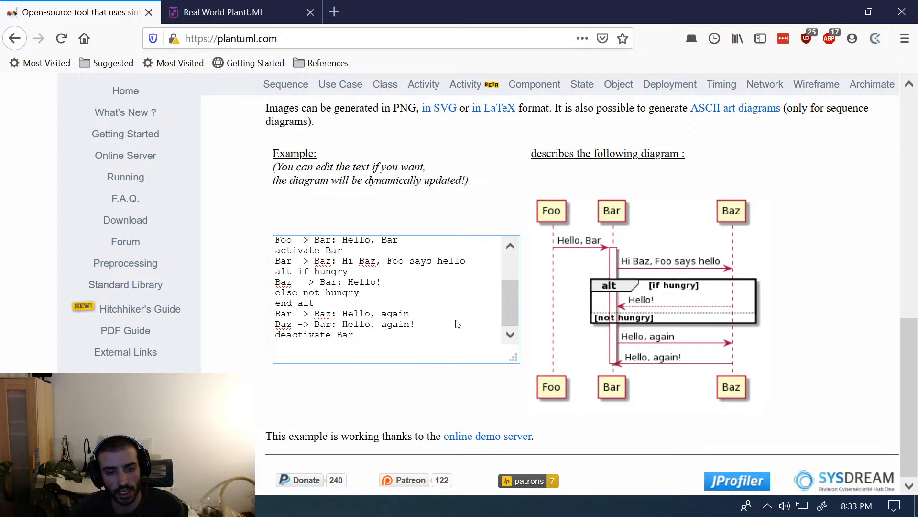
# - Add the '... 5 minutes later ...' delay followed by 'Foo -> Bar: I'm back'
pyautogui.write('...')
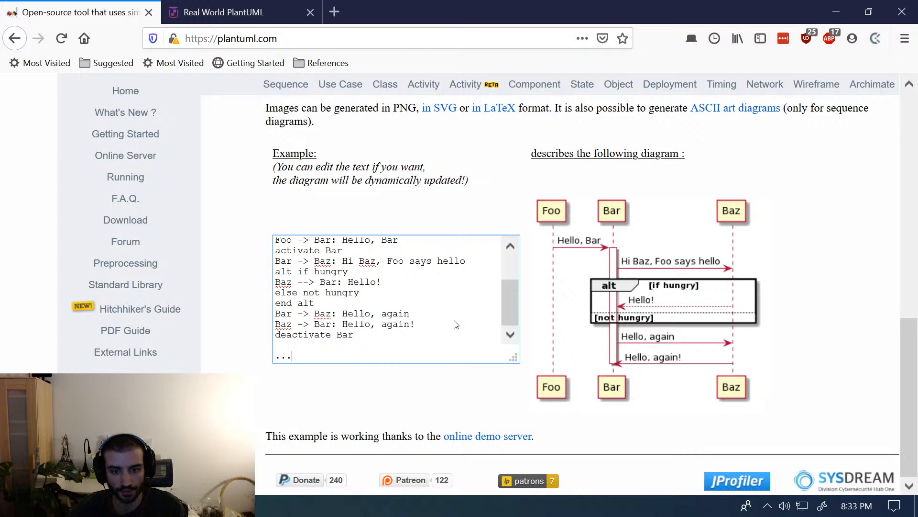
pyautogui.scroll(-3)
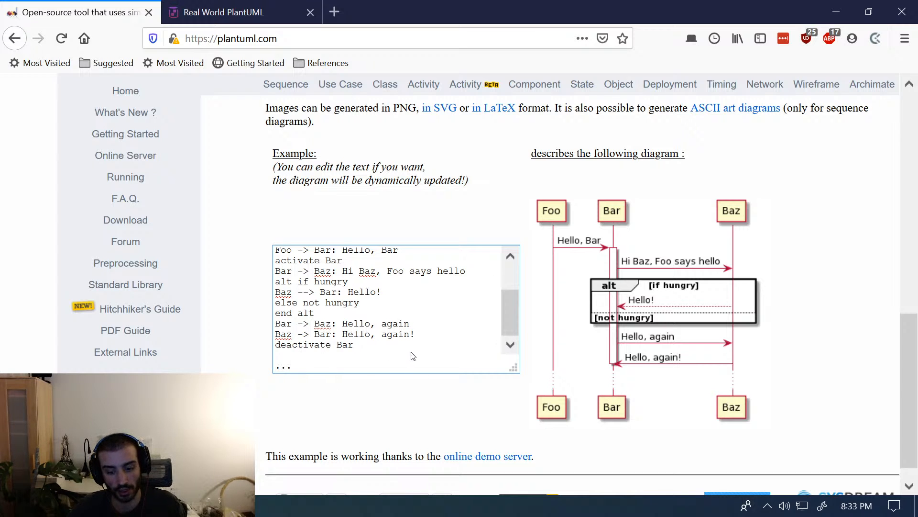
pyautogui.write('T')
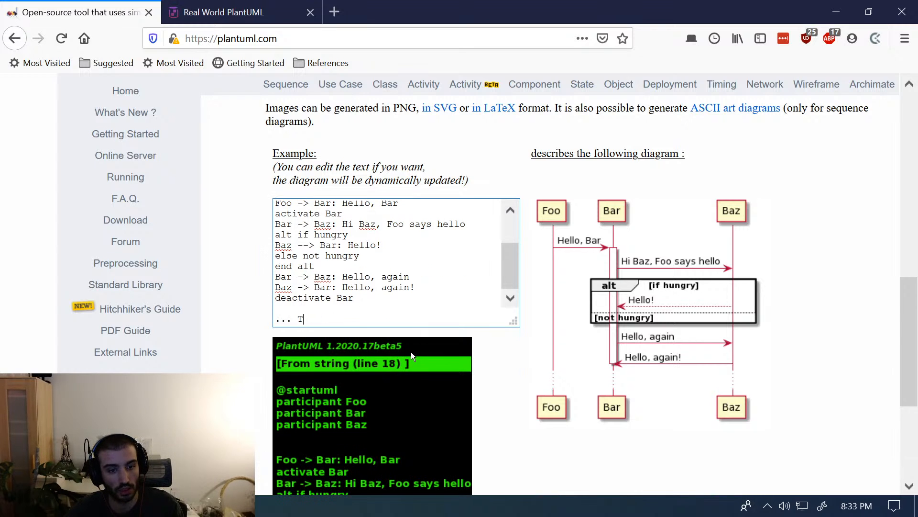
pyautogui.write('5 minutes later ...')
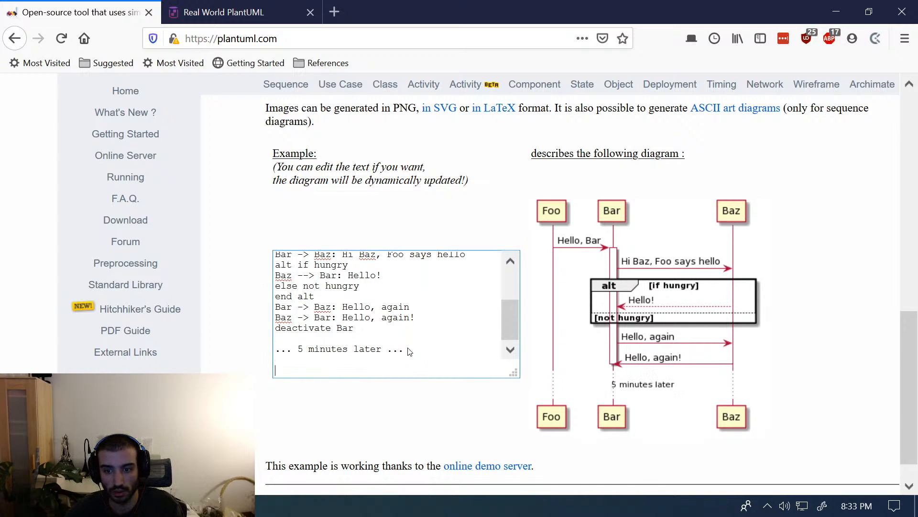
pyautogui.moveTo(411, 361)
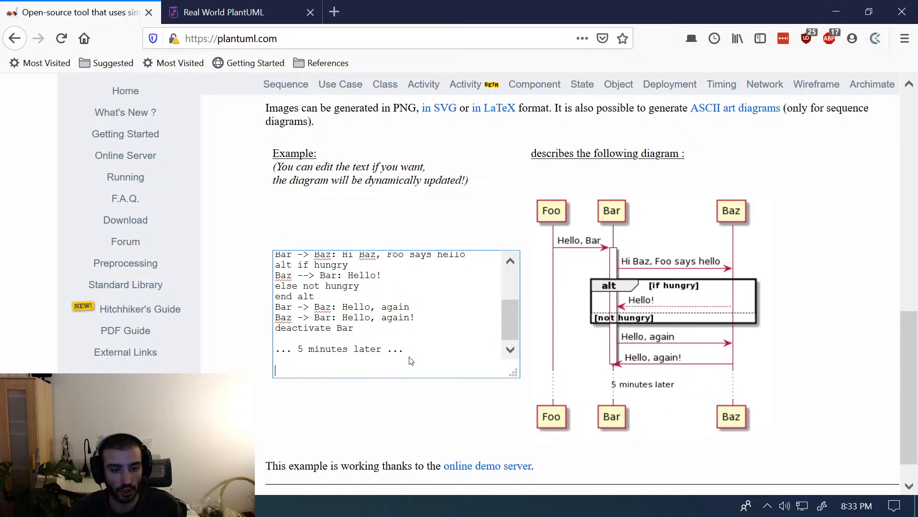
pyautogui.write('Foo')
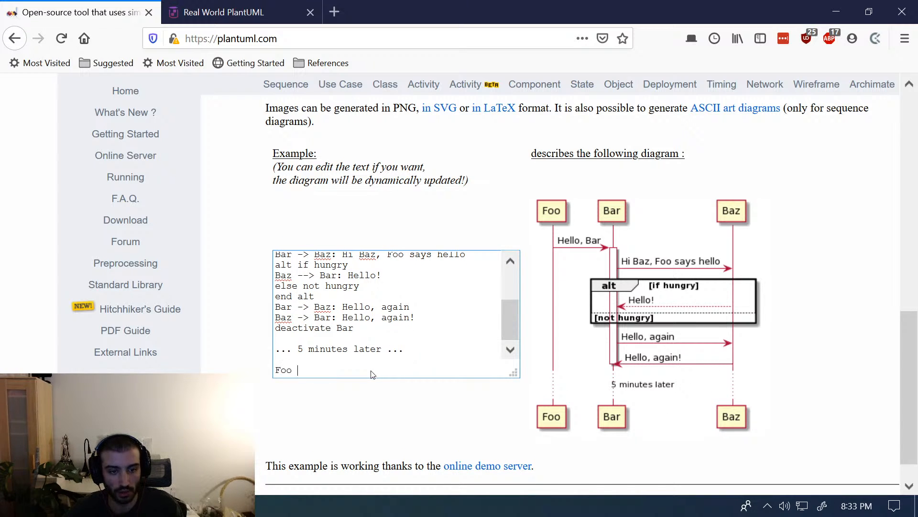
pyautogui.write('-> Bar: I')
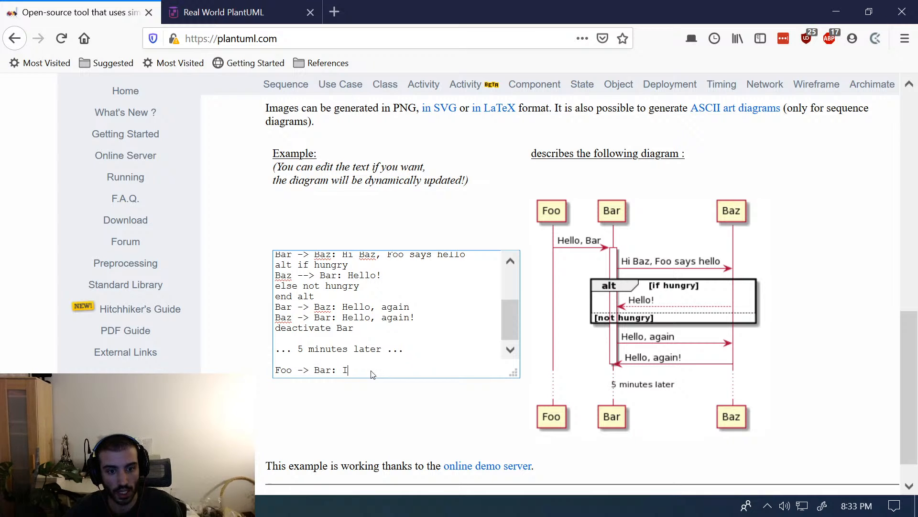
pyautogui.write("'m back")
pyautogui.write('Bar --> Foo: Go away, Foo')
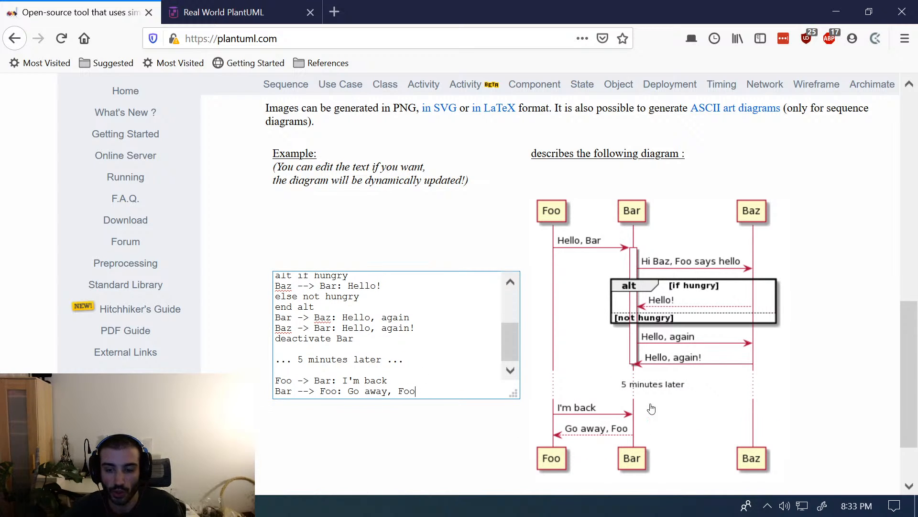
pyautogui.moveTo(444, 403)
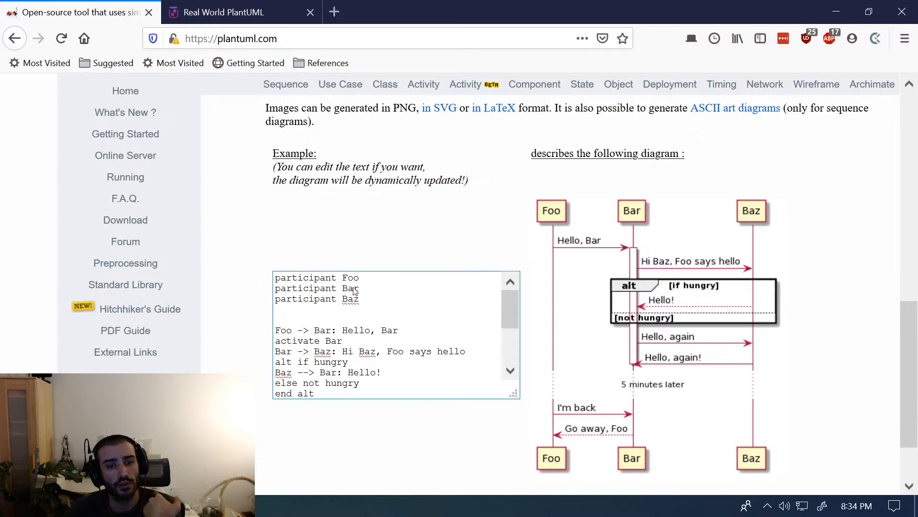
# - Add 'title Foo Bar and Baz', try autoincrement, then replace it with 'actor User' above the participants
pyautogui.write('title Foo Bar and Baz')
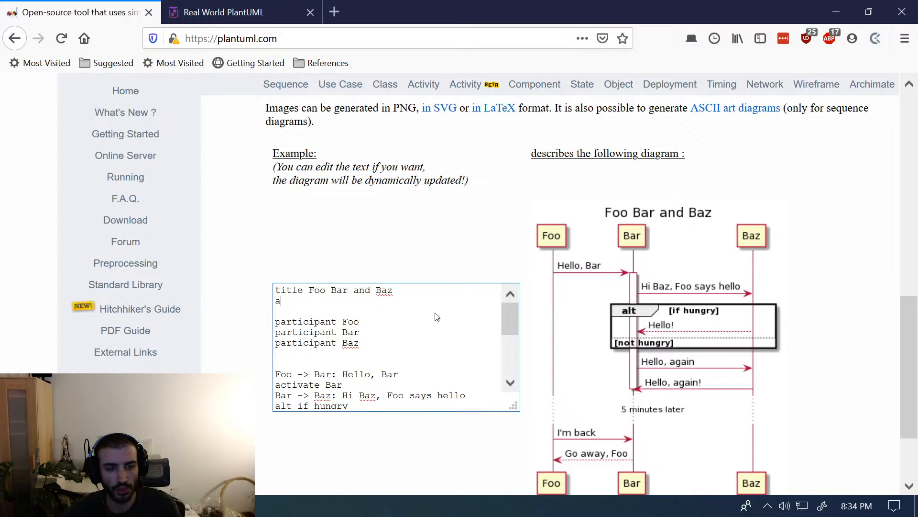
pyautogui.write('utoincrement')
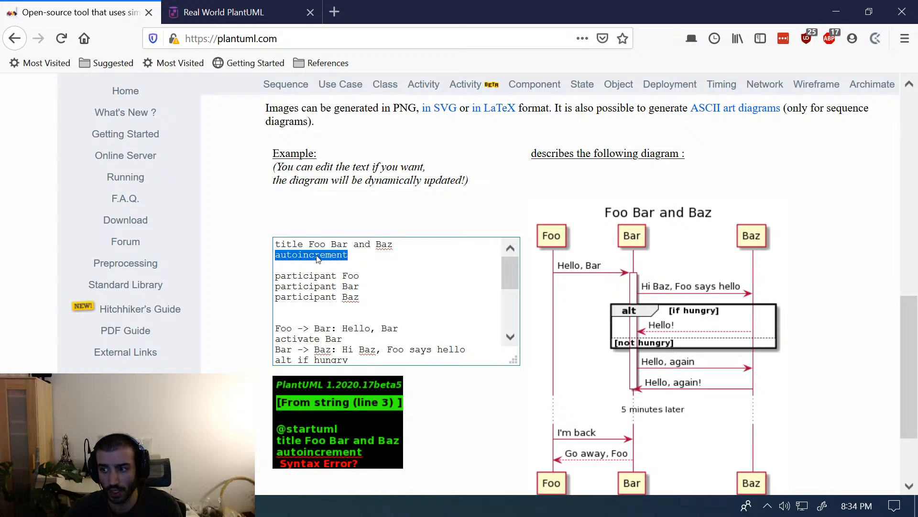
pyautogui.write('actor')
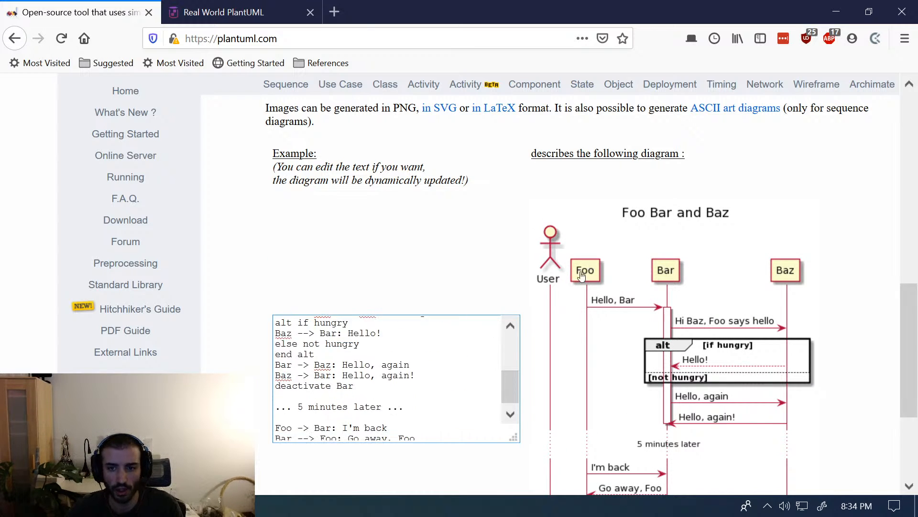
pyautogui.moveTo(793, 257)
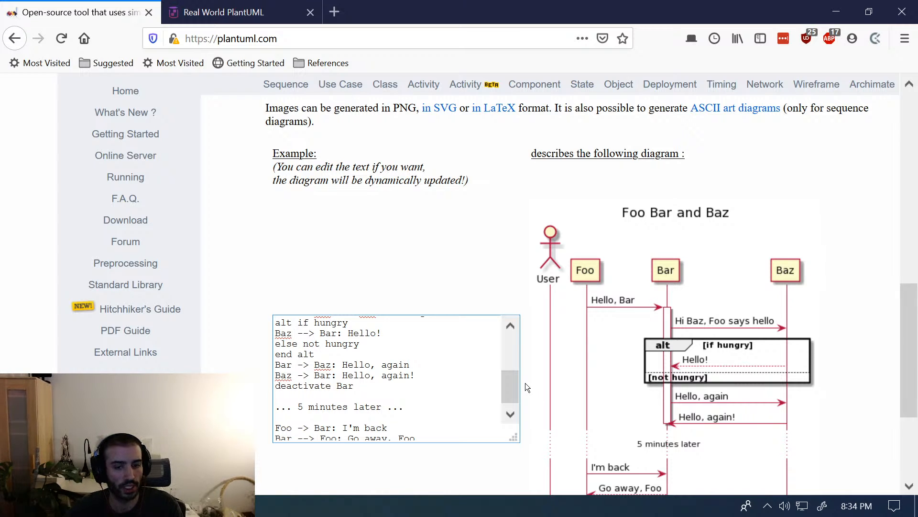
# - Add 'loop until x is met' containing 'User -> Foo: Stop hitting yourself' and 'end loop'
pyautogui.scroll(-3)
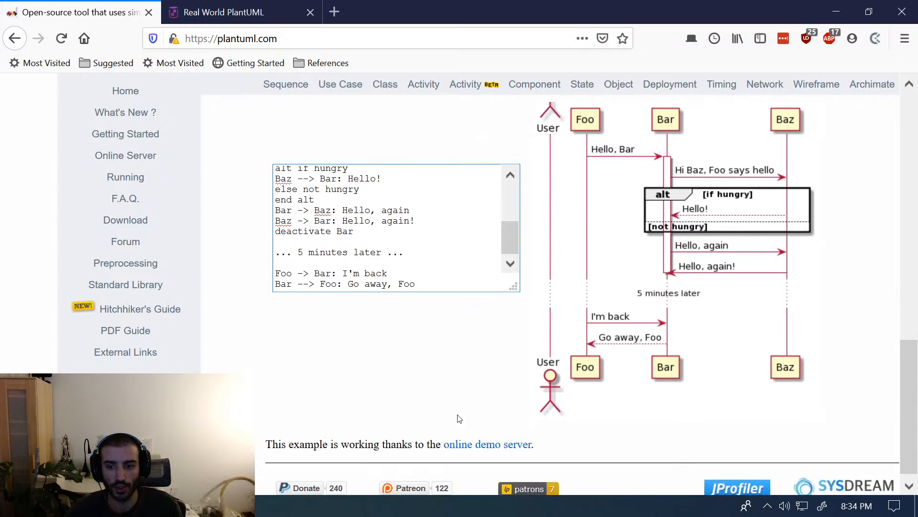
pyautogui.scroll(-3)
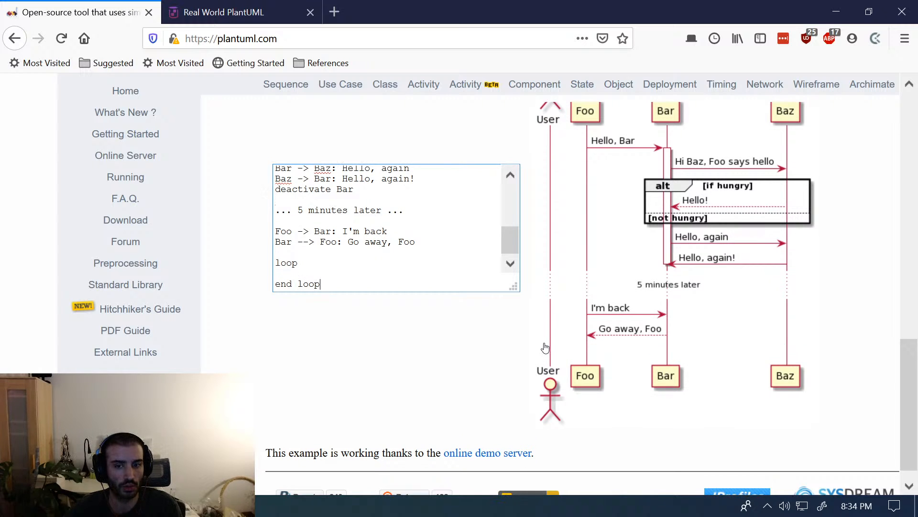
pyautogui.write('User ->')
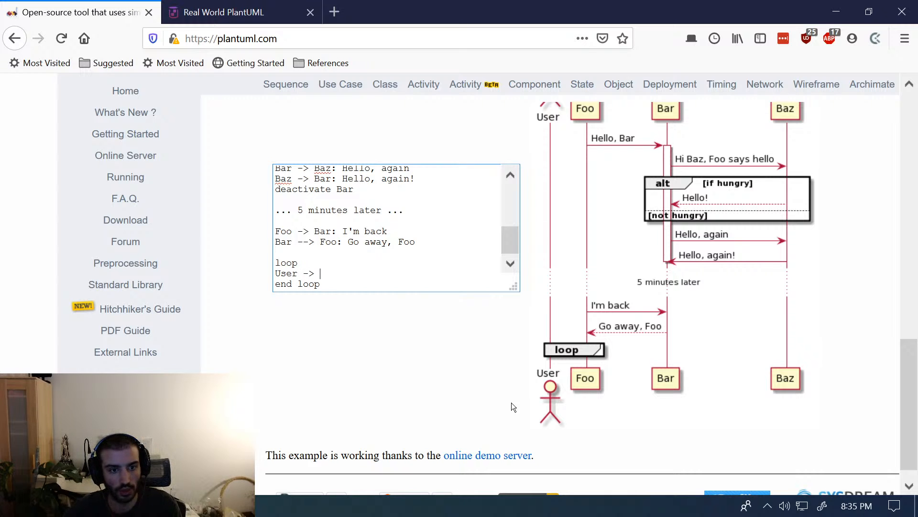
pyautogui.write('Foo: Stop hitting yourself')
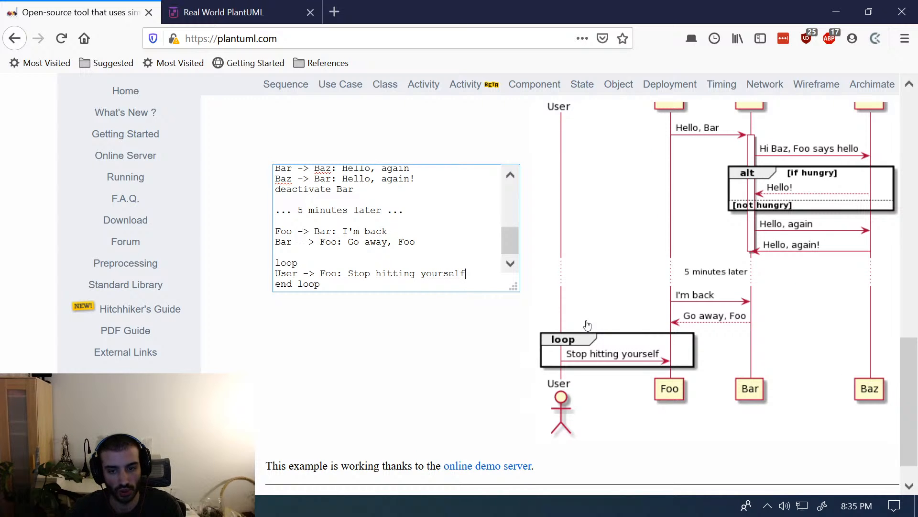
pyautogui.moveTo(322, 268)
pyautogui.write(' until')
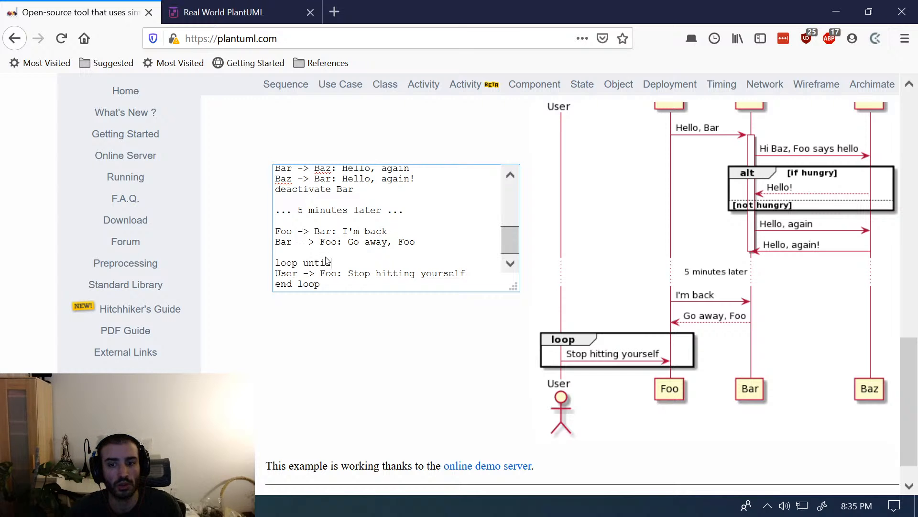
pyautogui.write('x is')
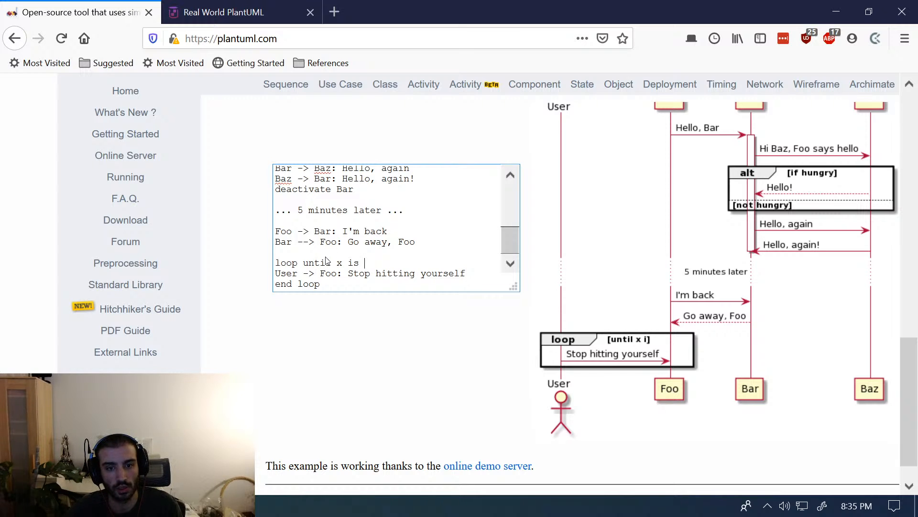
pyautogui.write('met')
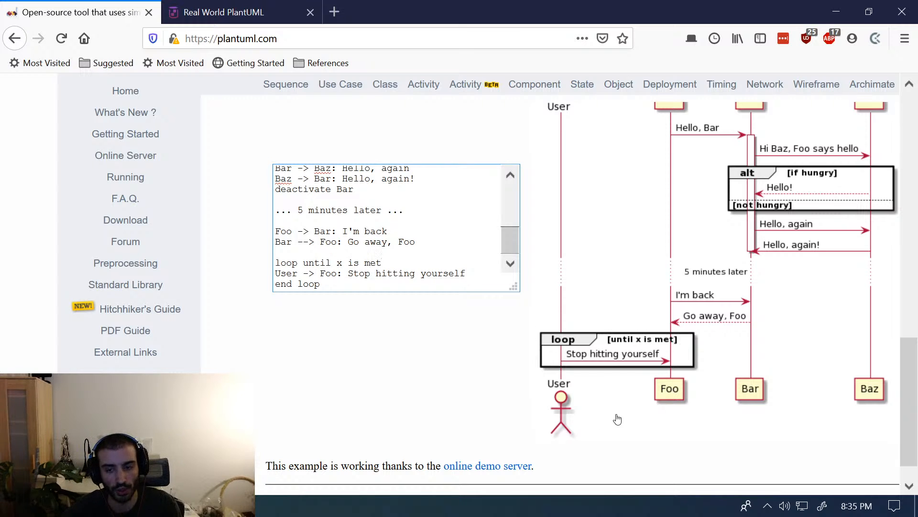
pyautogui.moveTo(606, 341)
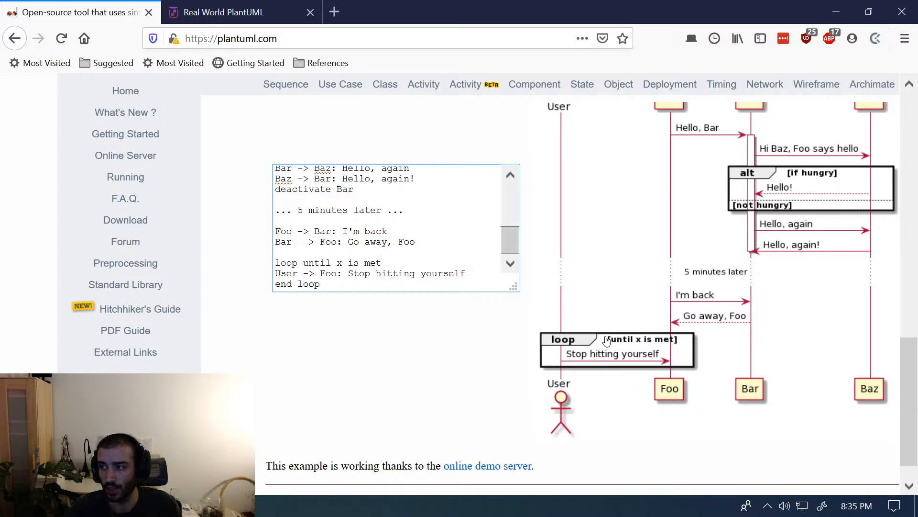
pyautogui.moveTo(592, 346)
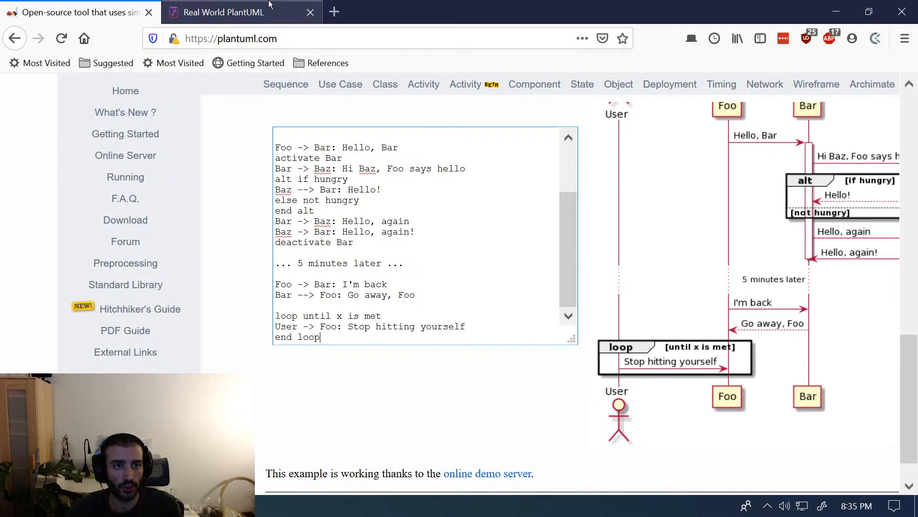
# - Filter the Real World PlantUML gallery to SEQUENCE examples and scroll through the thumbnails, returning to the top
pyautogui.click(387, 39)
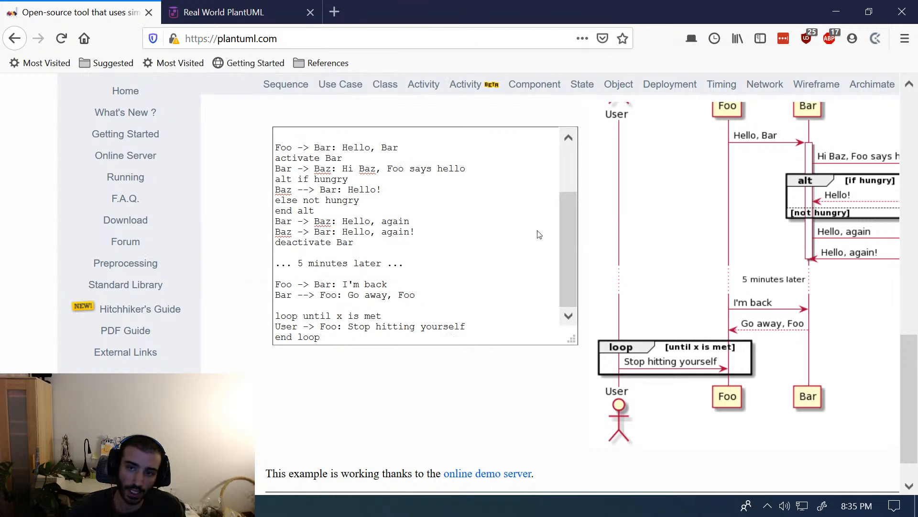
pyautogui.moveTo(514, 203)
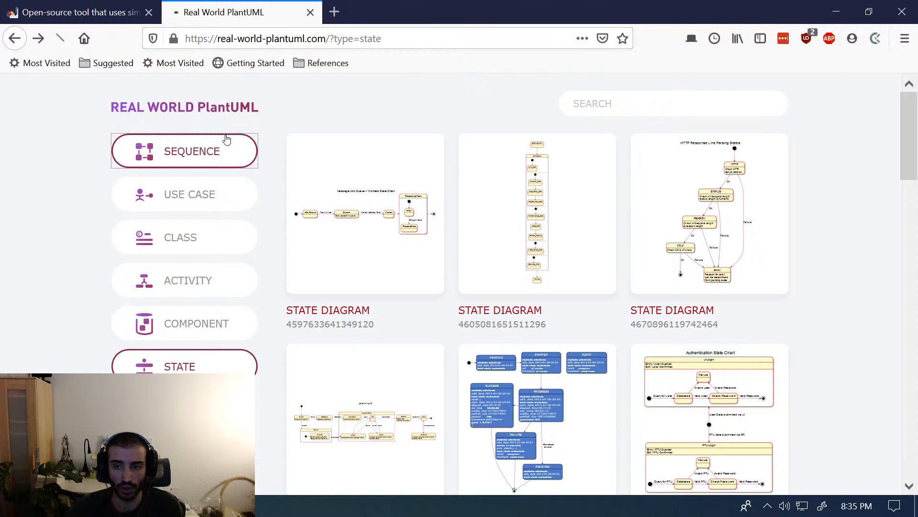
pyautogui.click(183, 150)
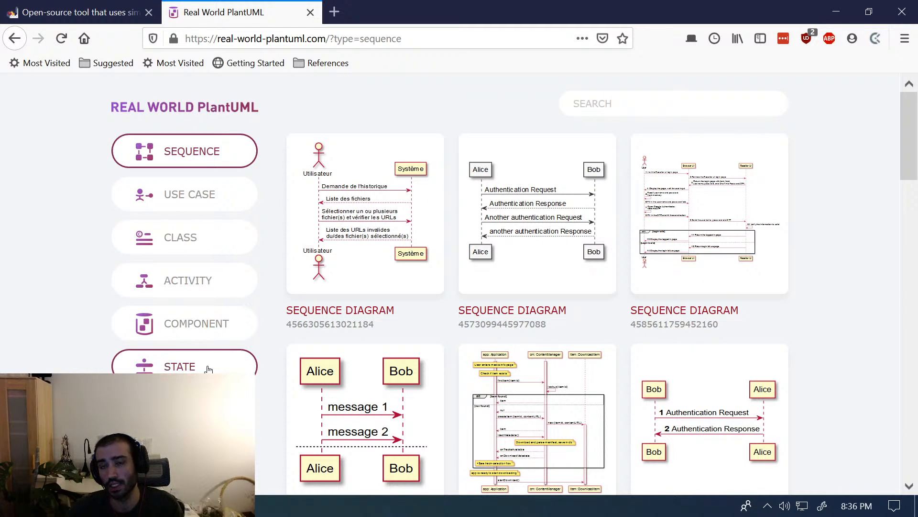
pyautogui.moveTo(428, 390)
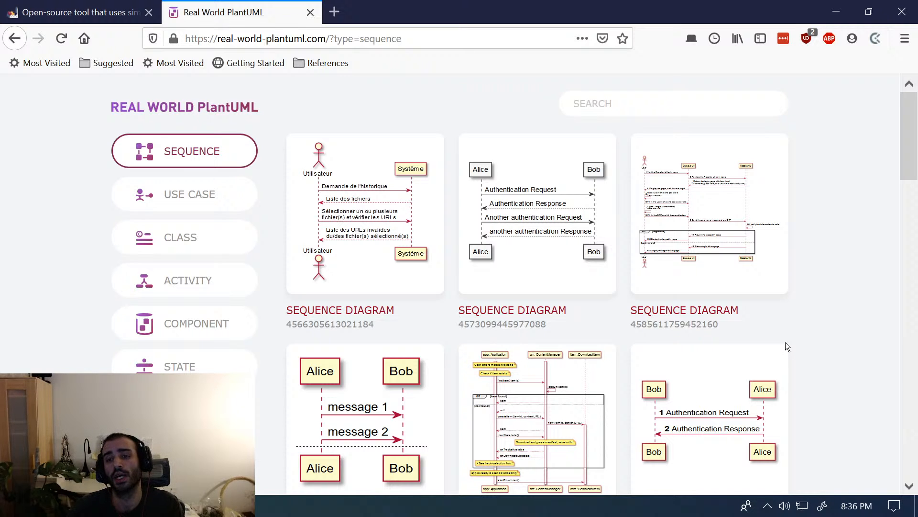
pyautogui.scroll(-3)
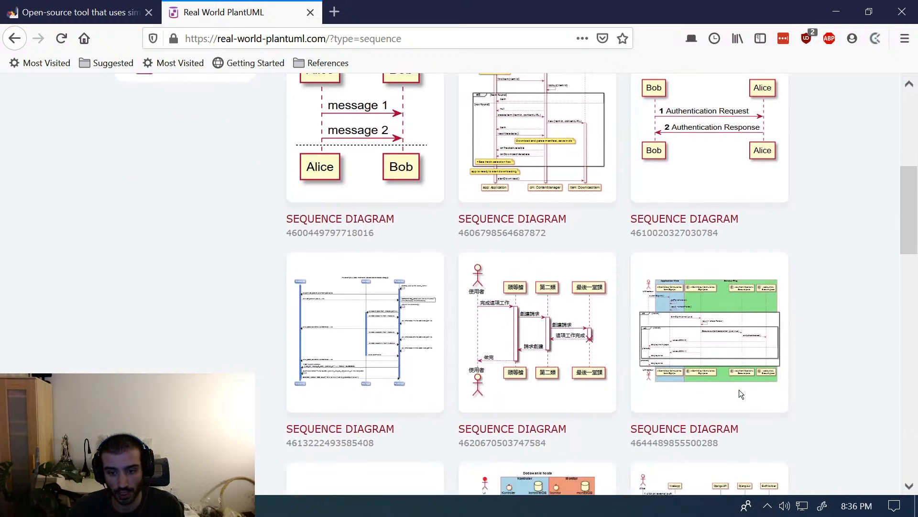
pyautogui.scroll(-3)
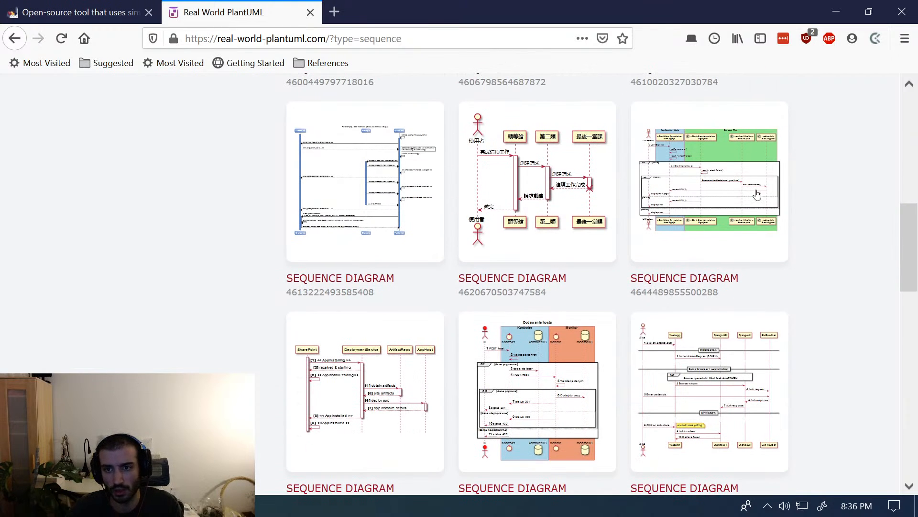
pyautogui.scroll(-3)
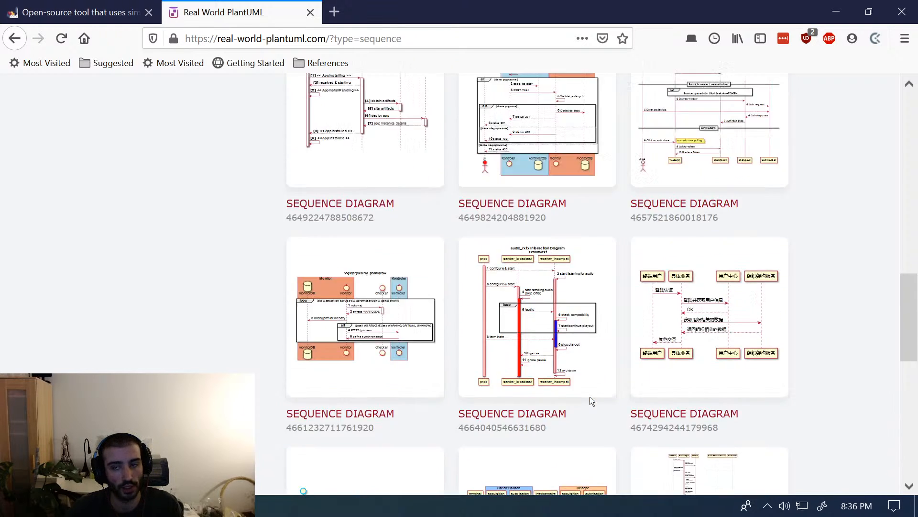
pyautogui.scroll(3)
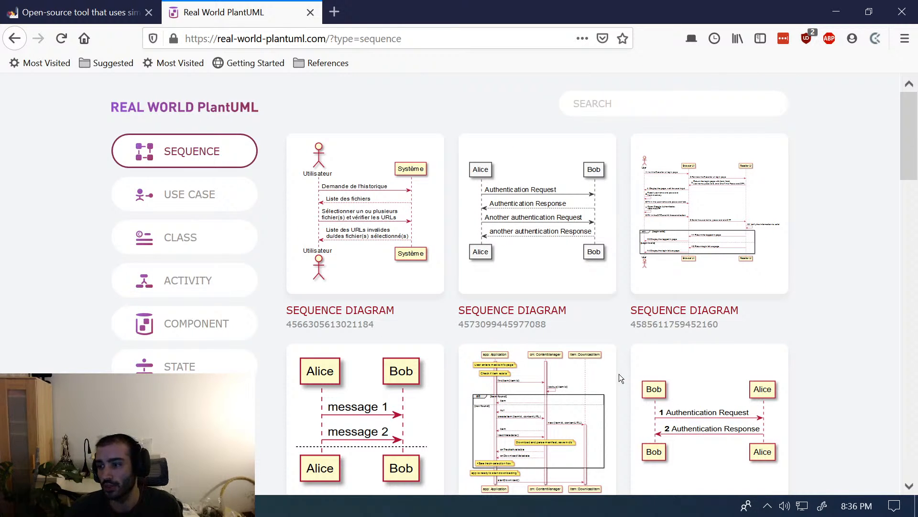